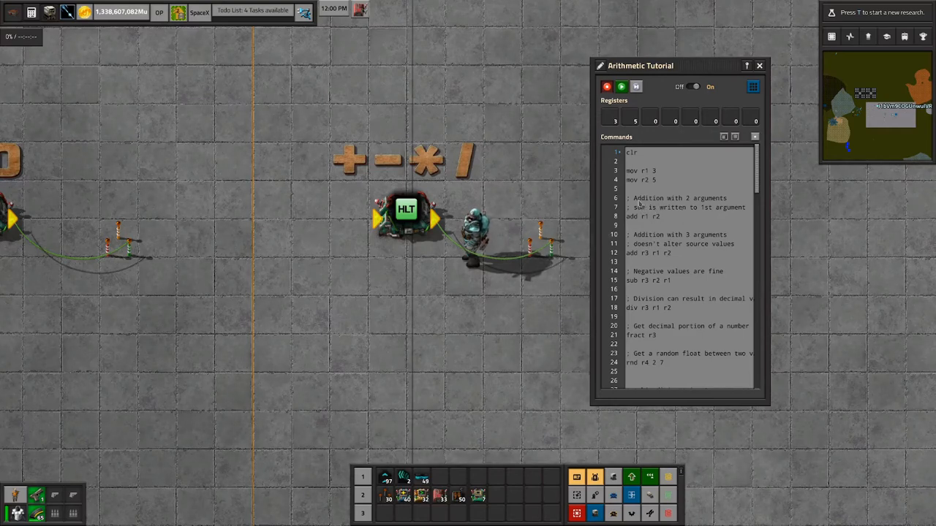
# Pick out the add instruction in the Arithmetic Tutorial to look it up in the fCPU help.
pyautogui.moveTo(633, 197); pyautogui.dragTo(664, 217)
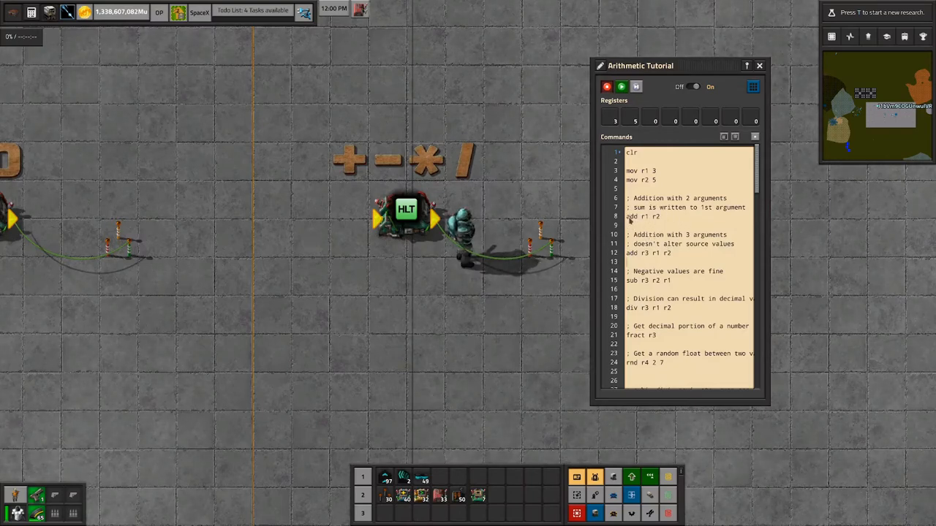
pyautogui.doubleClick(642, 217)
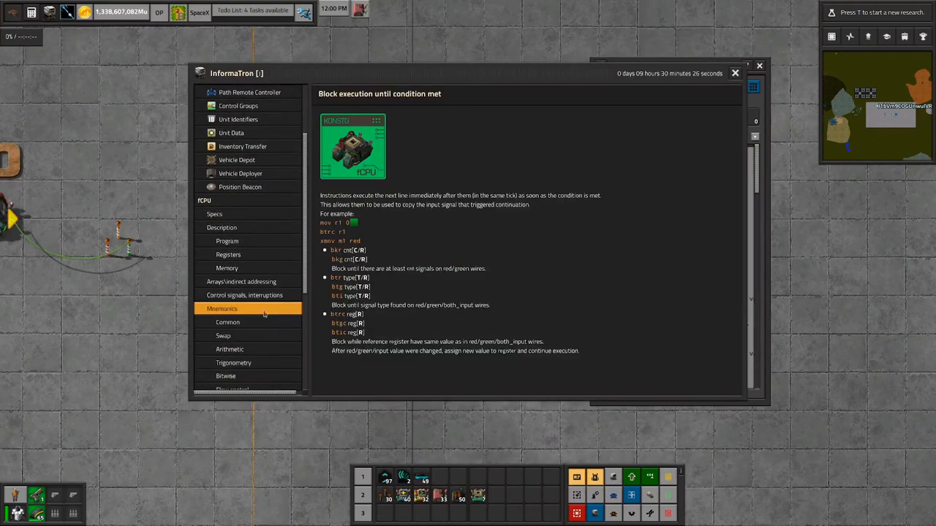
# Show the Arithmetic mnemonics page listing add, sub, mul, div and related instructions.
pyautogui.click(229, 348)
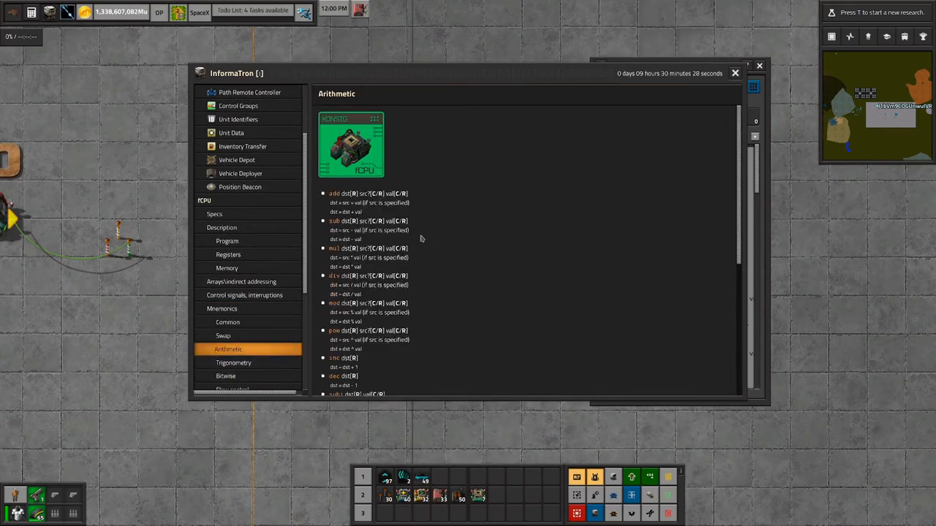
pyautogui.moveTo(365, 202)
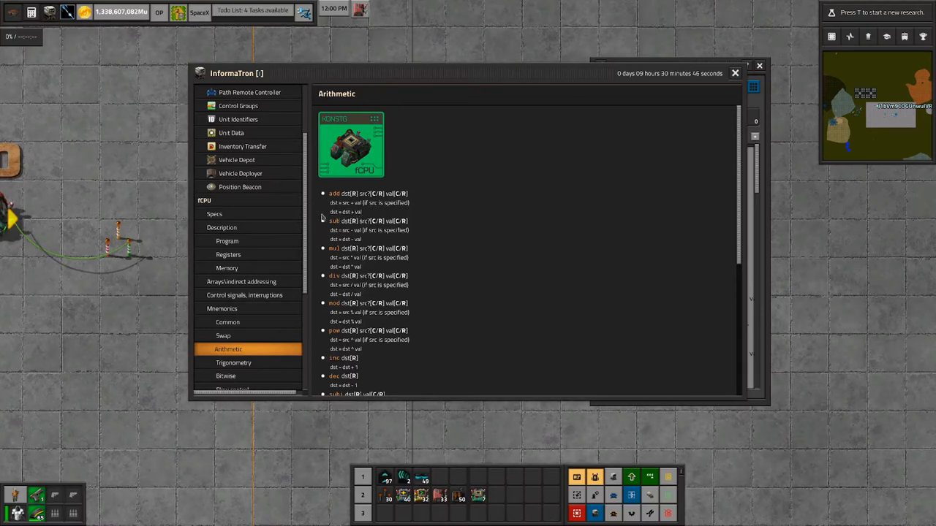
pyautogui.moveTo(503, 180)
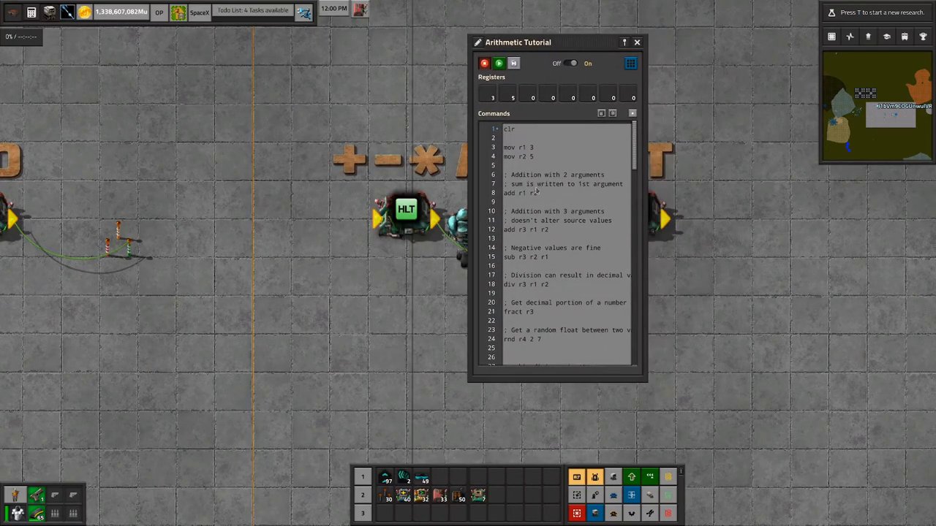
pyautogui.doubleClick(526, 193)
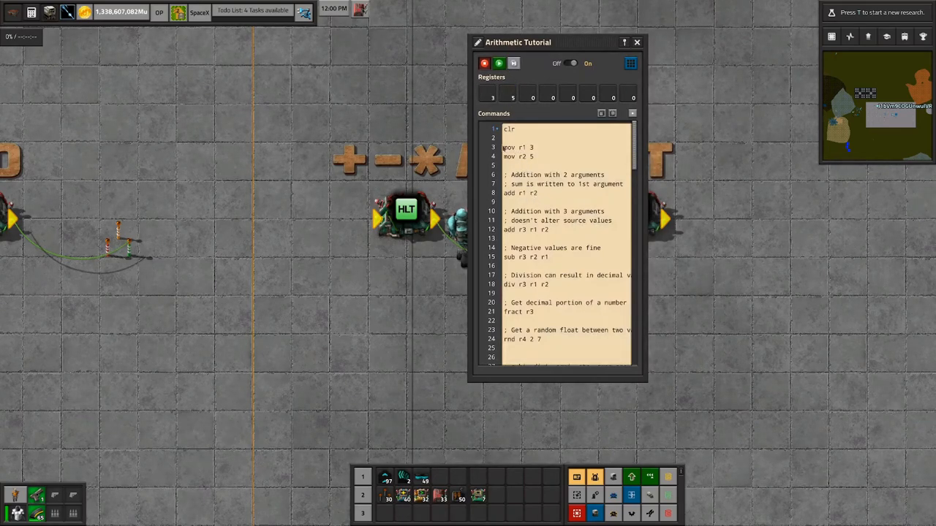
pyautogui.doubleClick(514, 146)
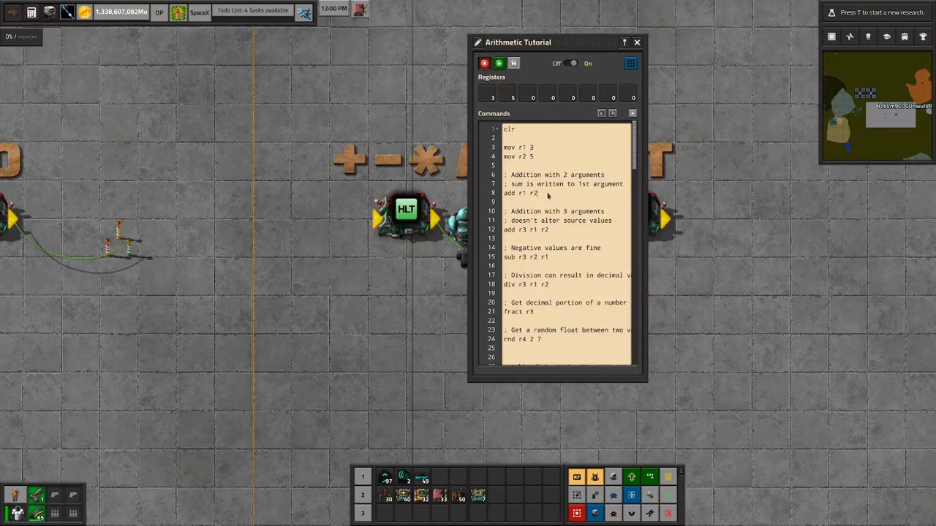
pyautogui.doubleClick(526, 193)
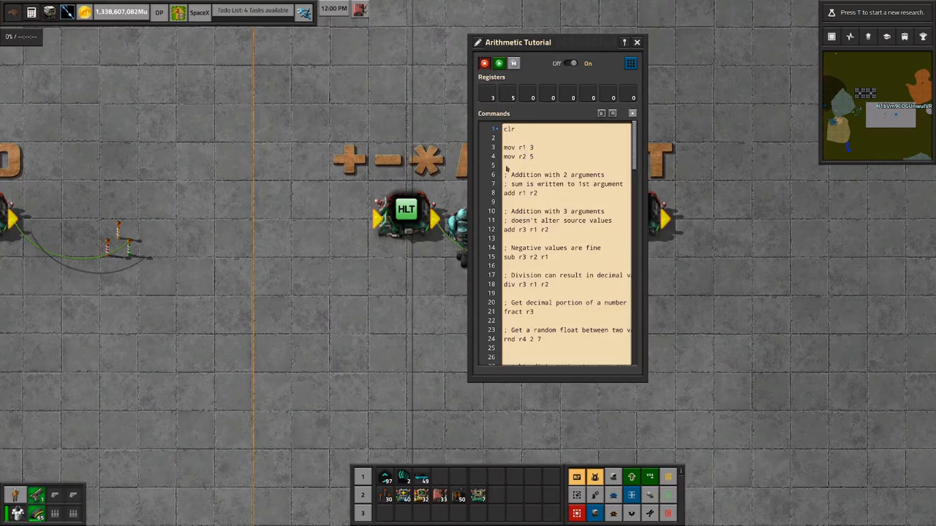
pyautogui.click(541, 157)
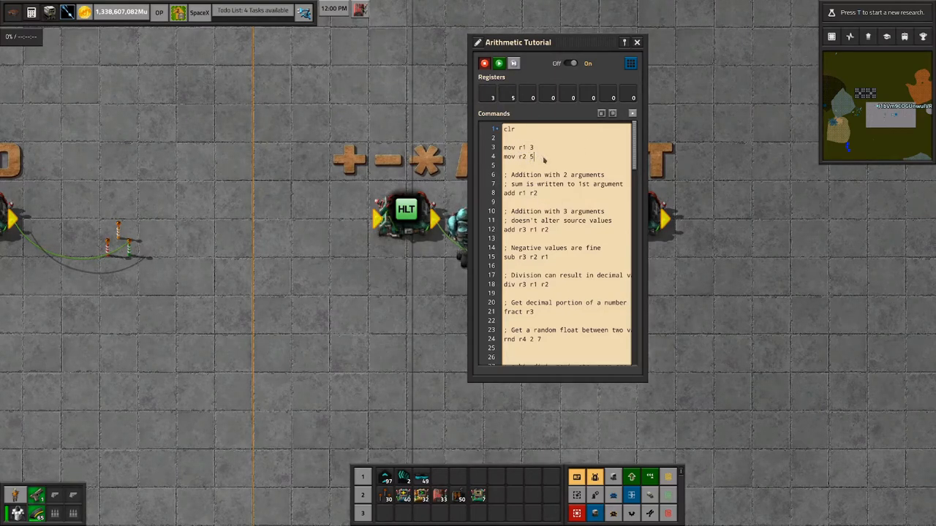
pyautogui.moveTo(509, 97)
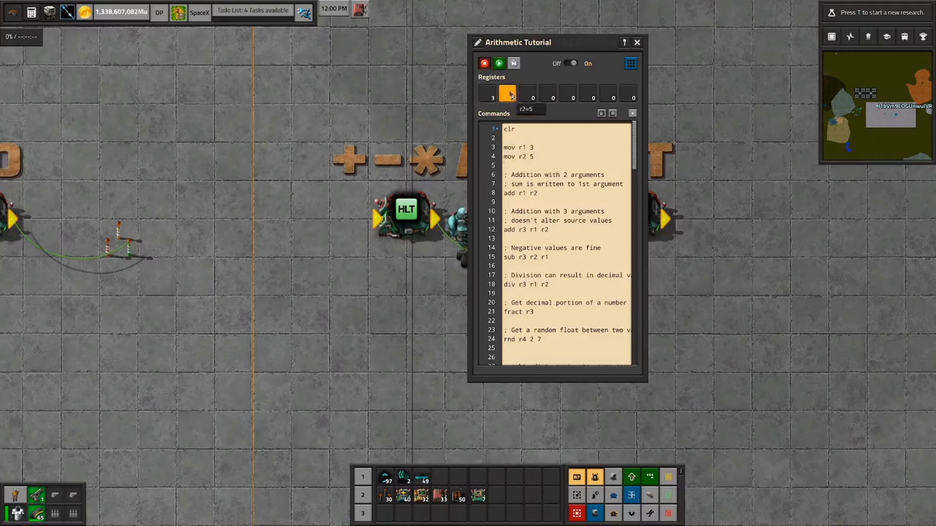
pyautogui.click(514, 63)
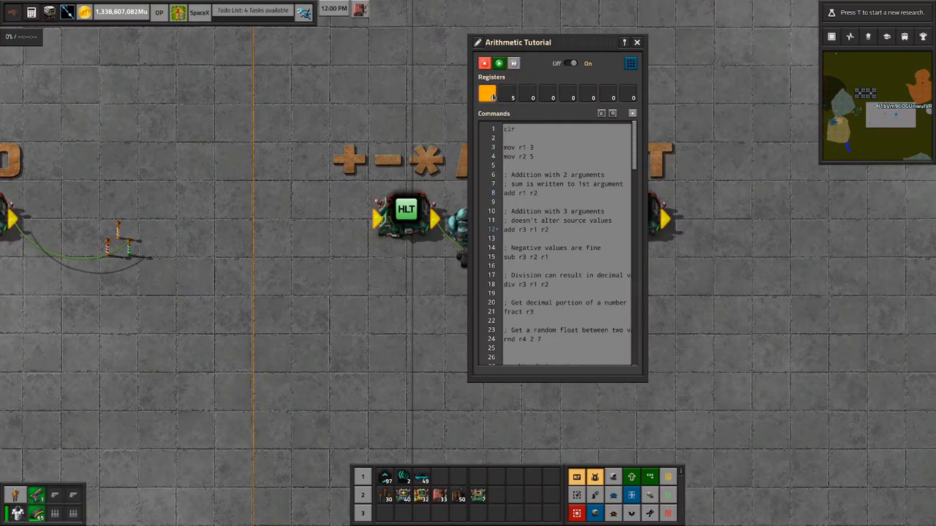
pyautogui.moveTo(506, 95)
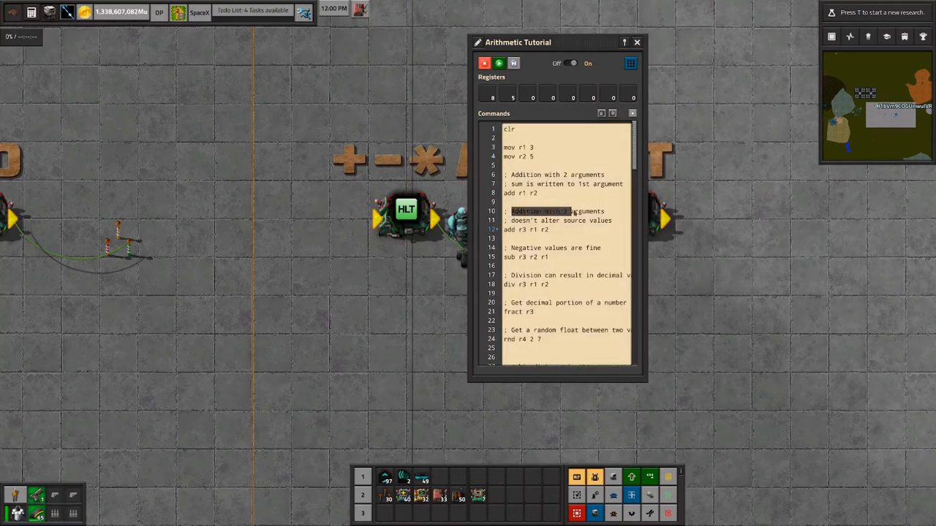
# Append the comment '; r3 = r1 + r2' to the 'add r3 r1 r2' line.
pyautogui.moveTo(570, 211); pyautogui.dragTo(614, 219)
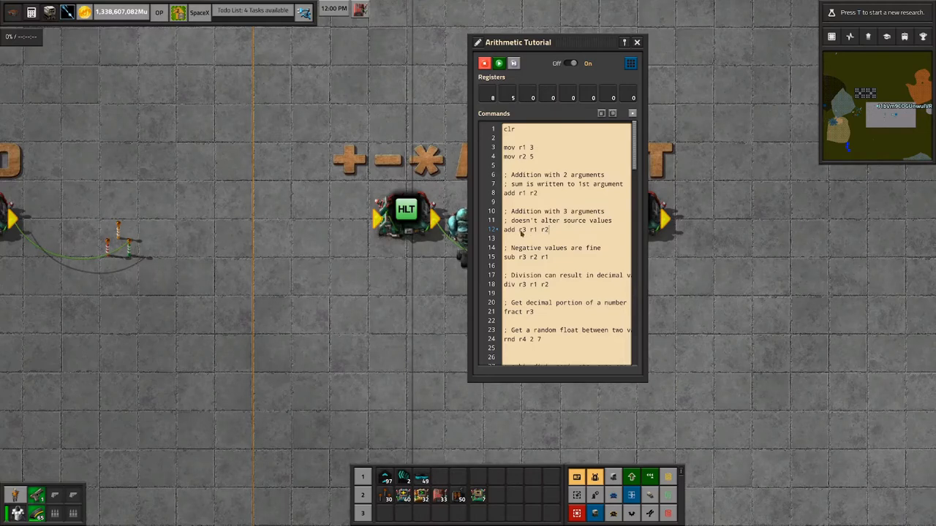
pyautogui.doubleClick(529, 230)
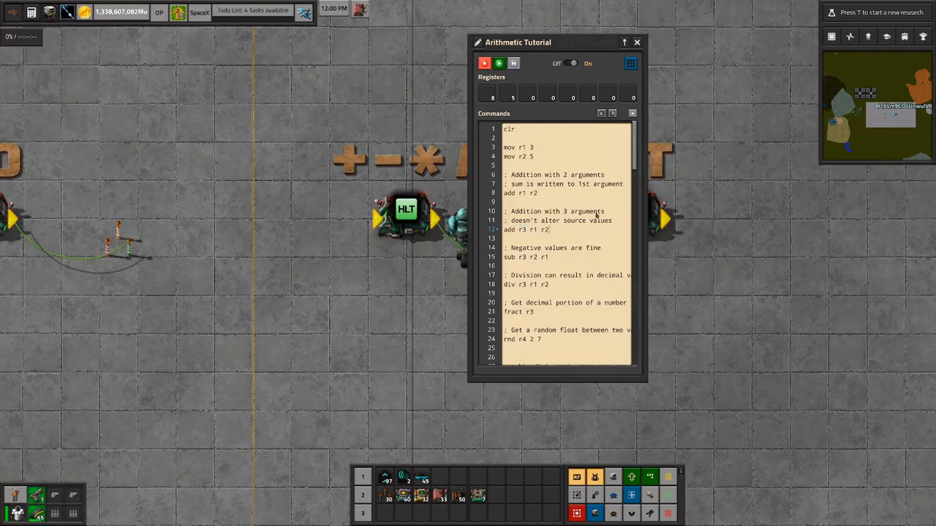
pyautogui.write('; c')
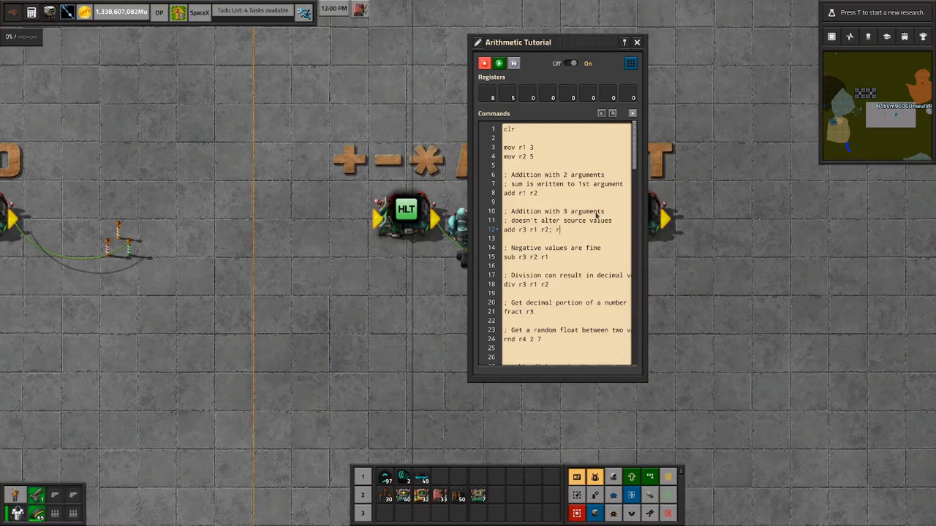
pyautogui.write('3 = r1 + r2')
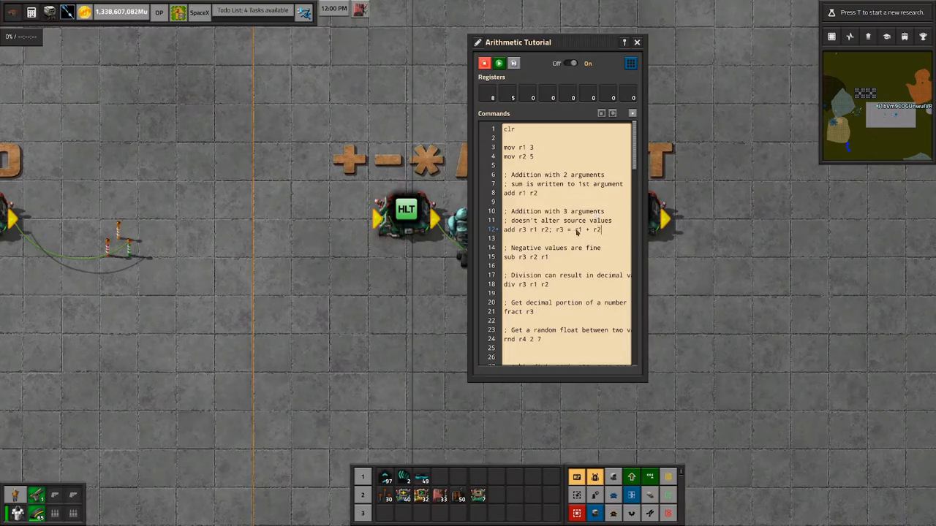
pyautogui.doubleClick(584, 229)
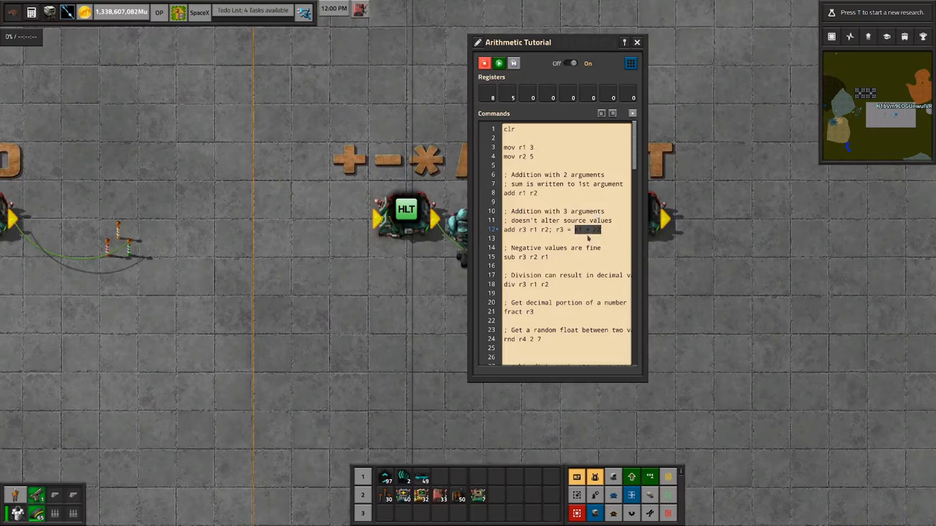
pyautogui.click(592, 229)
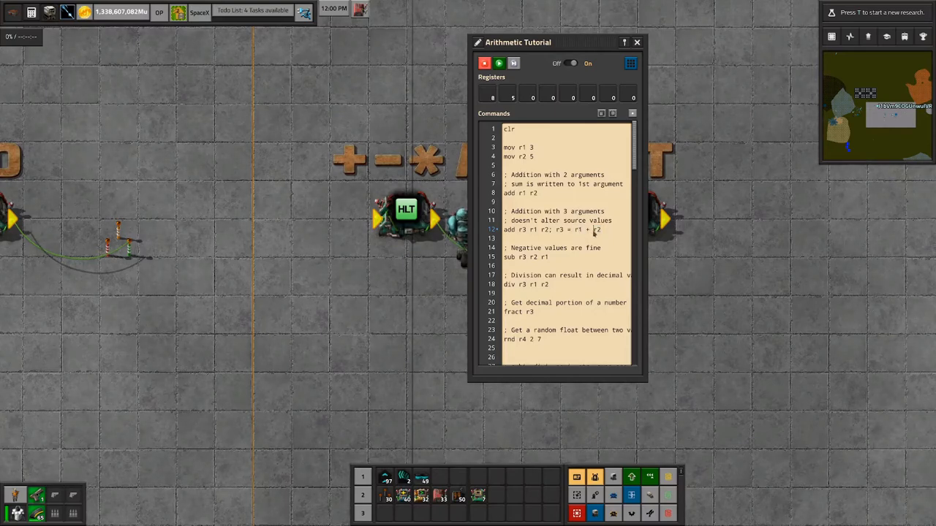
pyautogui.doubleClick(579, 230)
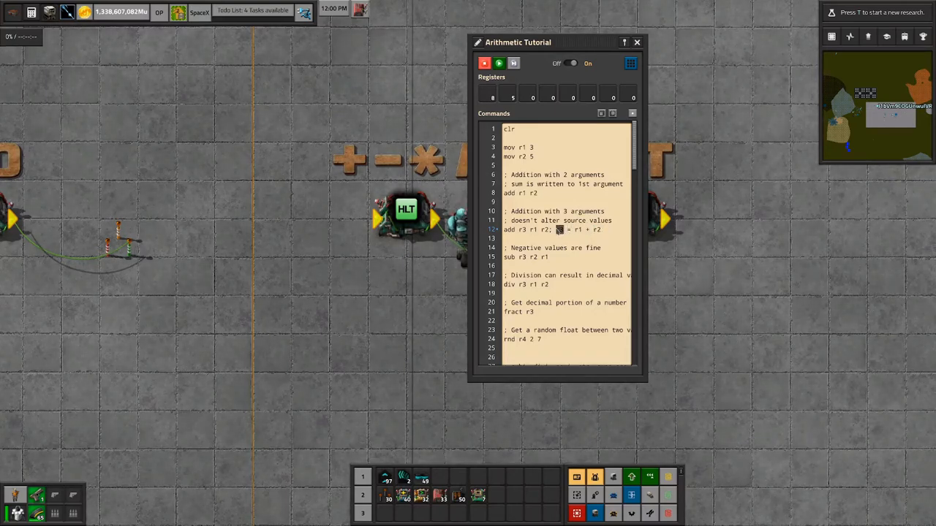
pyautogui.moveTo(568, 239)
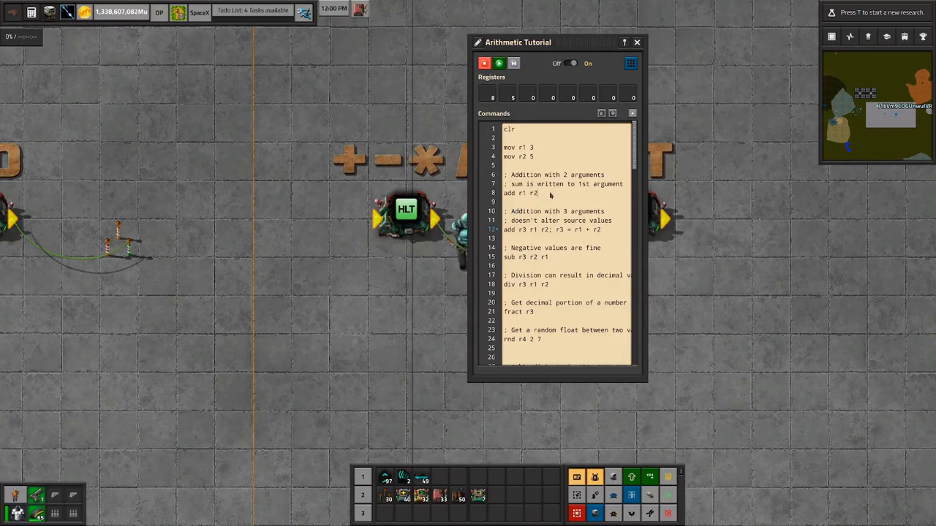
pyautogui.moveTo(595, 238)
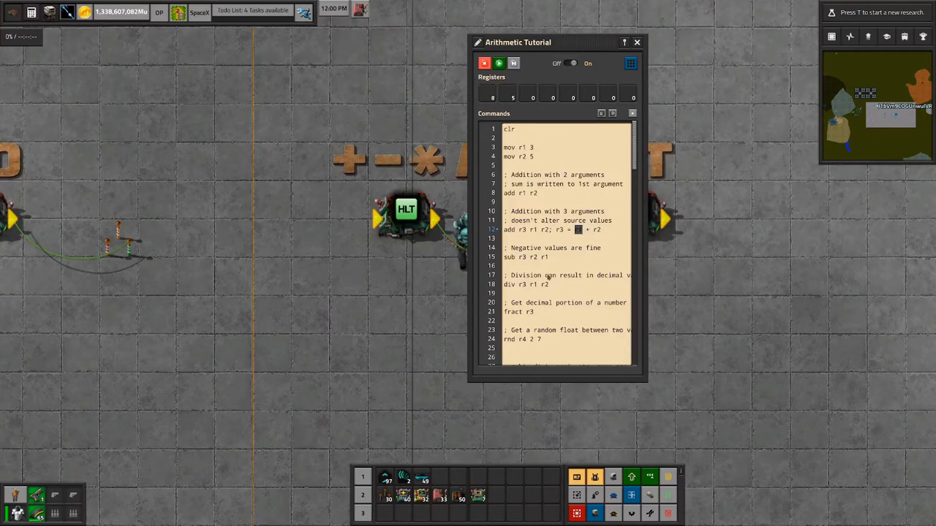
pyautogui.moveTo(515, 63)
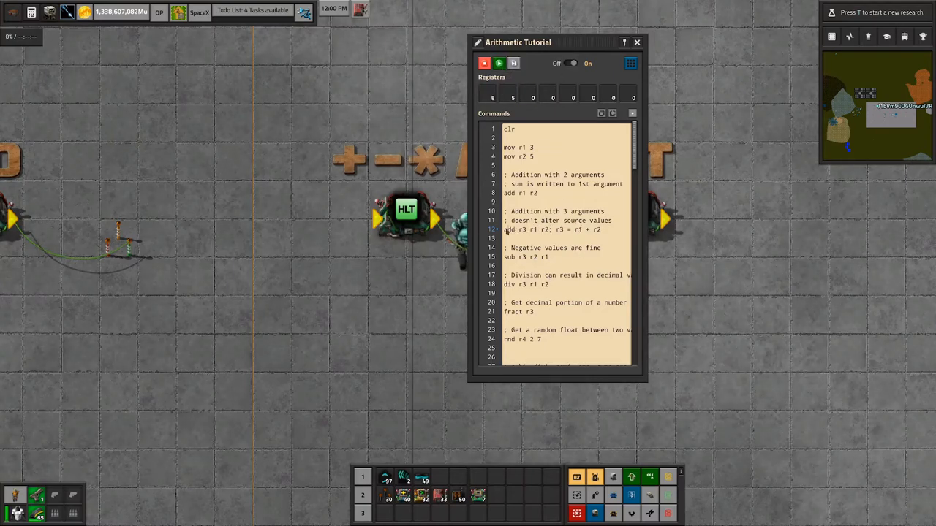
pyautogui.moveTo(547, 237)
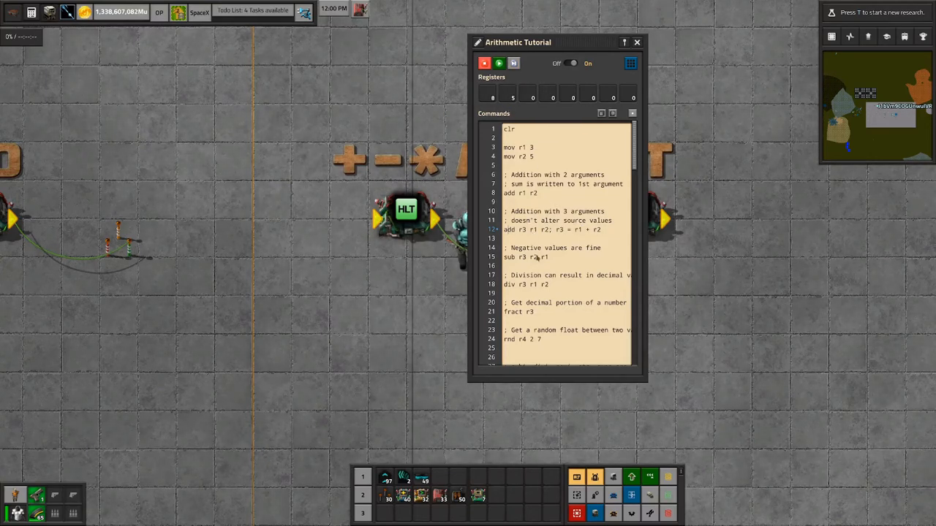
pyautogui.moveTo(526, 95)
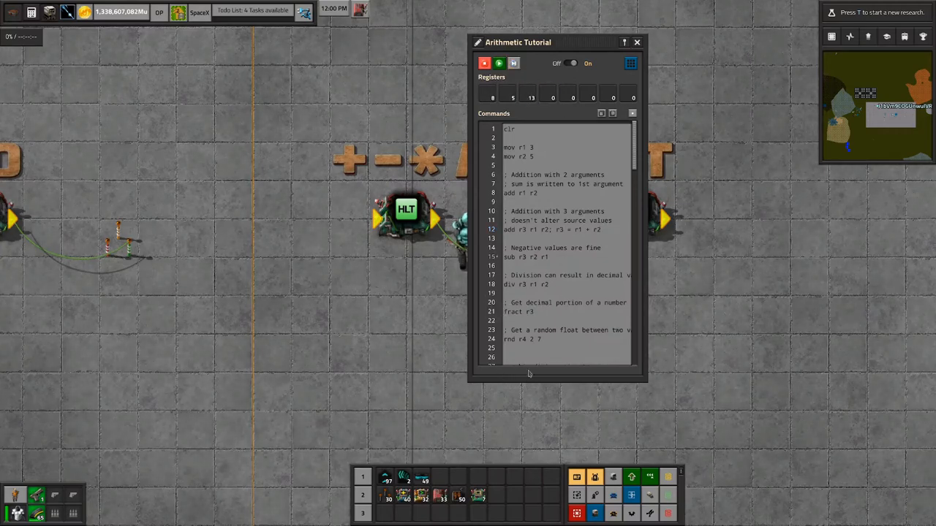
pyautogui.moveTo(532, 358)
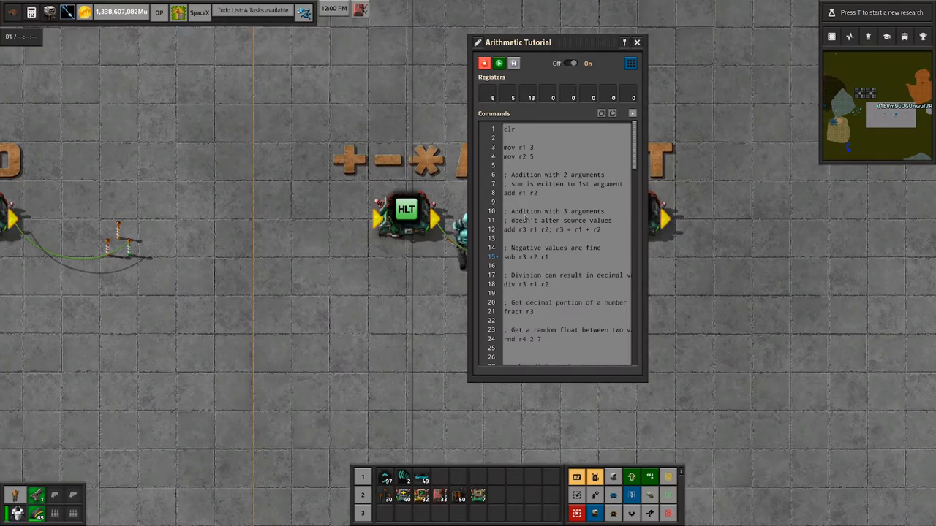
# Highlight the addition lines after running the program to fill the registers.
pyautogui.moveTo(509, 184); pyautogui.dragTo(557, 230)
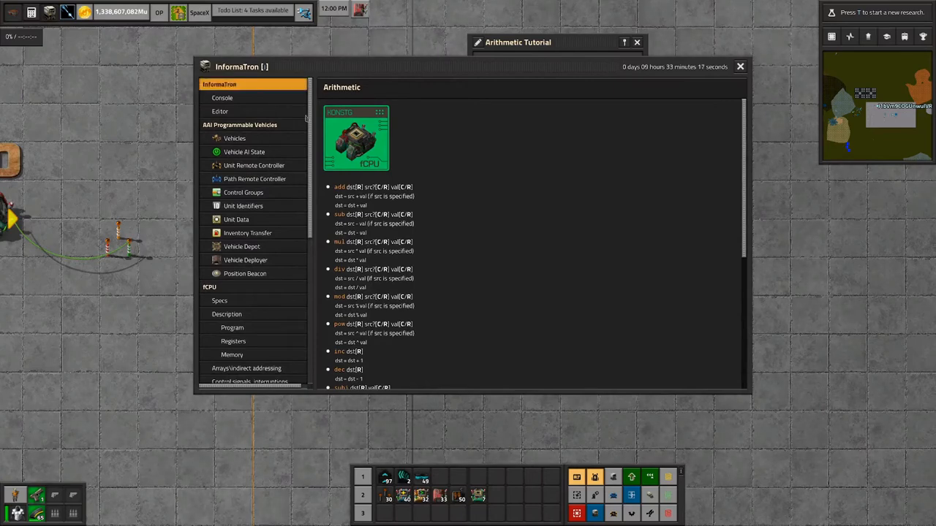
# Browse the help through the User Interface and Swap pages, ending on Arithmetic mnemonics.
pyautogui.scroll(-3)
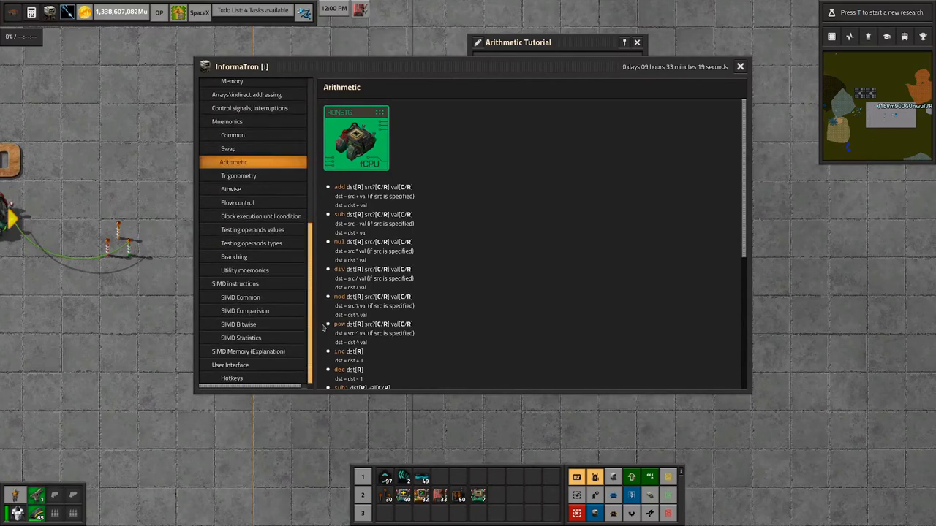
pyautogui.click(232, 365)
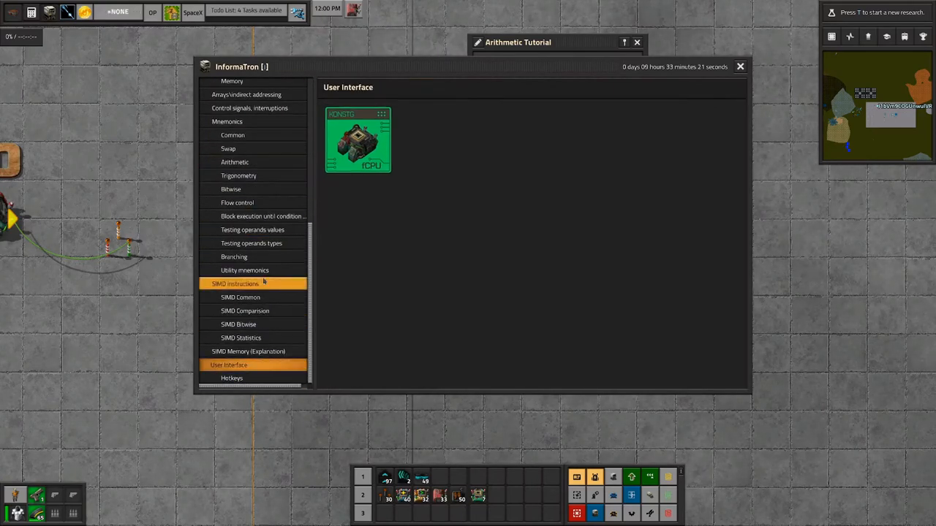
pyautogui.click(228, 150)
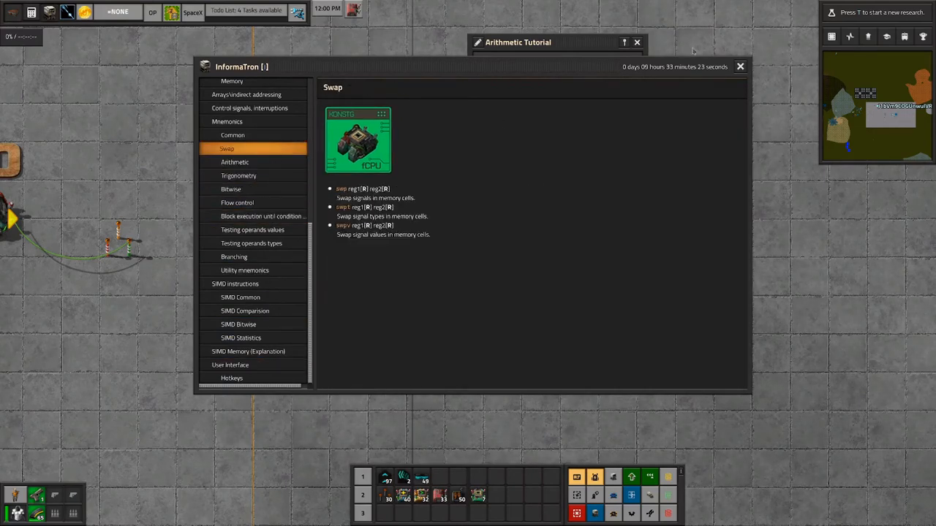
pyautogui.click(740, 68)
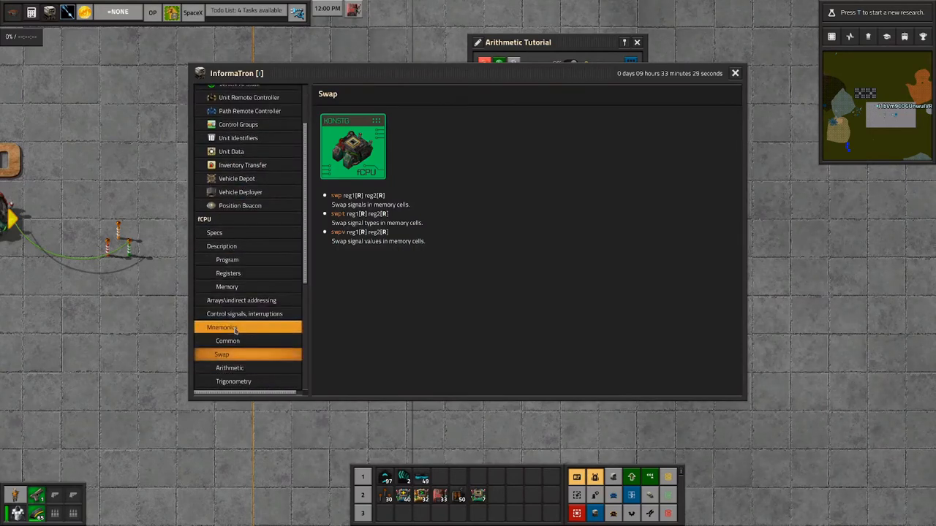
pyautogui.click(228, 369)
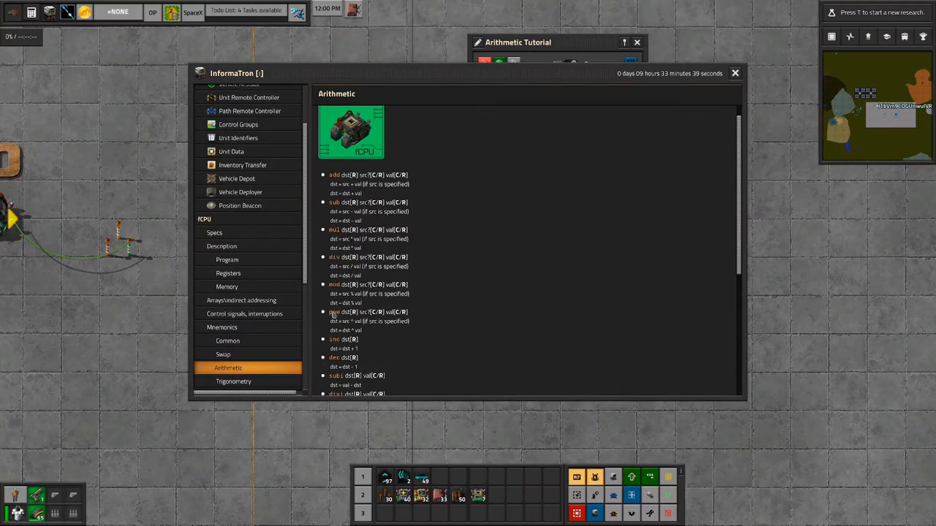
pyautogui.moveTo(427, 309)
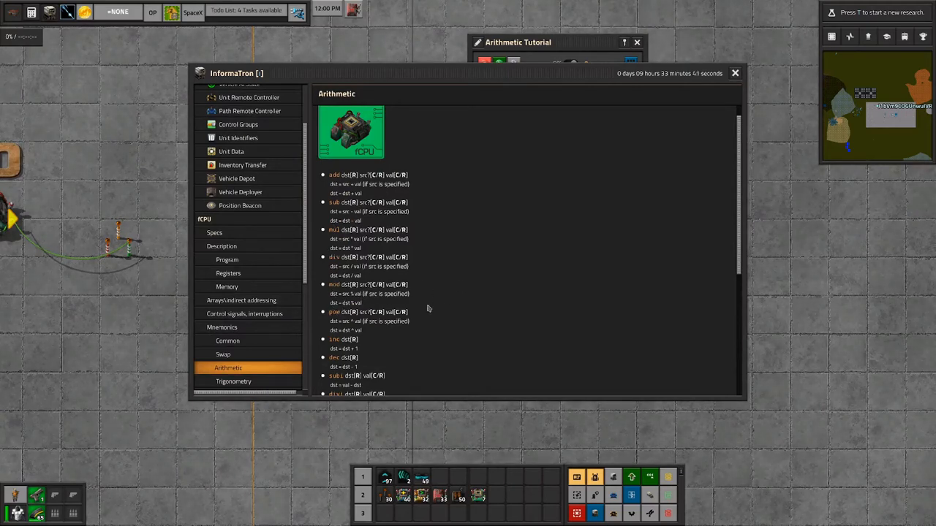
pyautogui.moveTo(442, 278)
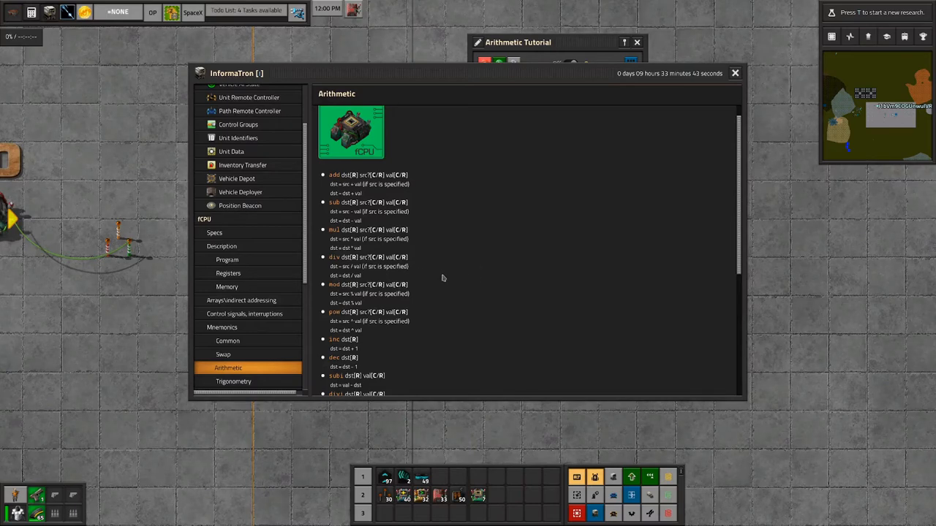
pyautogui.moveTo(316, 298)
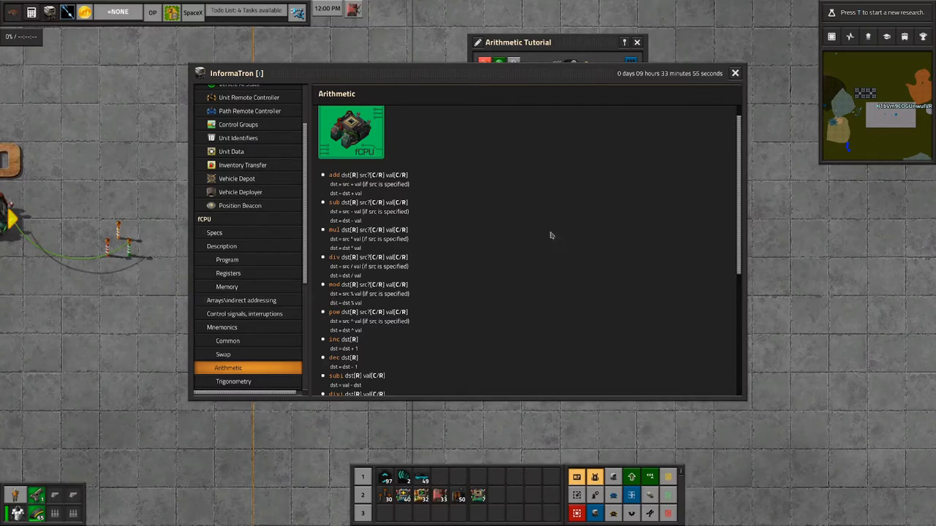
pyautogui.moveTo(403, 221)
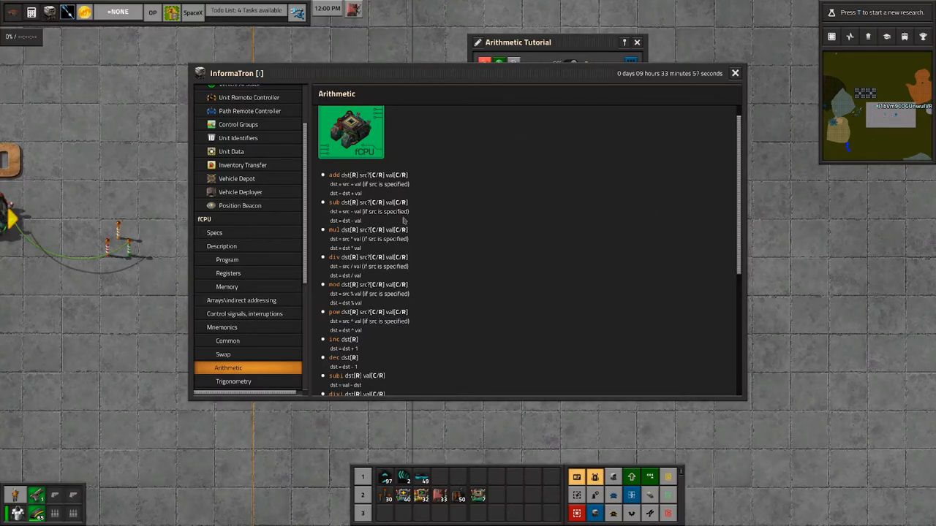
pyautogui.moveTo(482, 226)
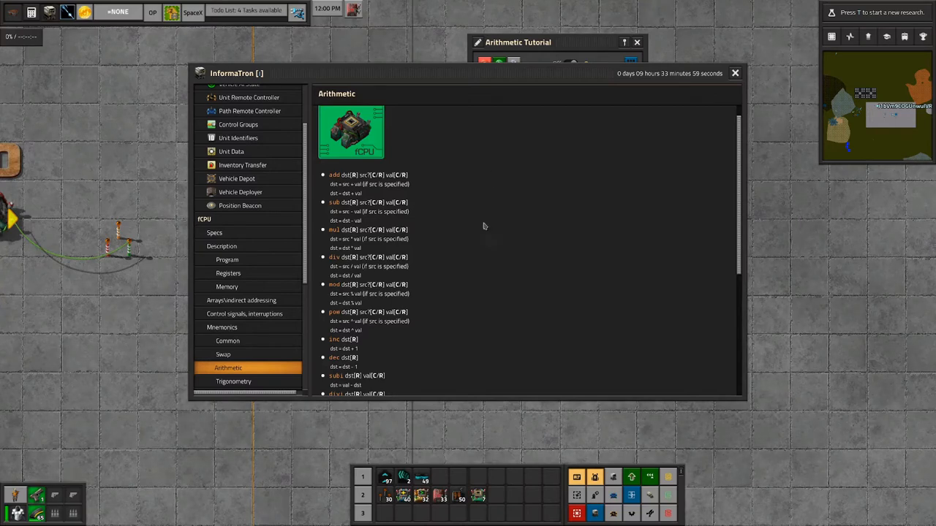
pyautogui.moveTo(401, 328)
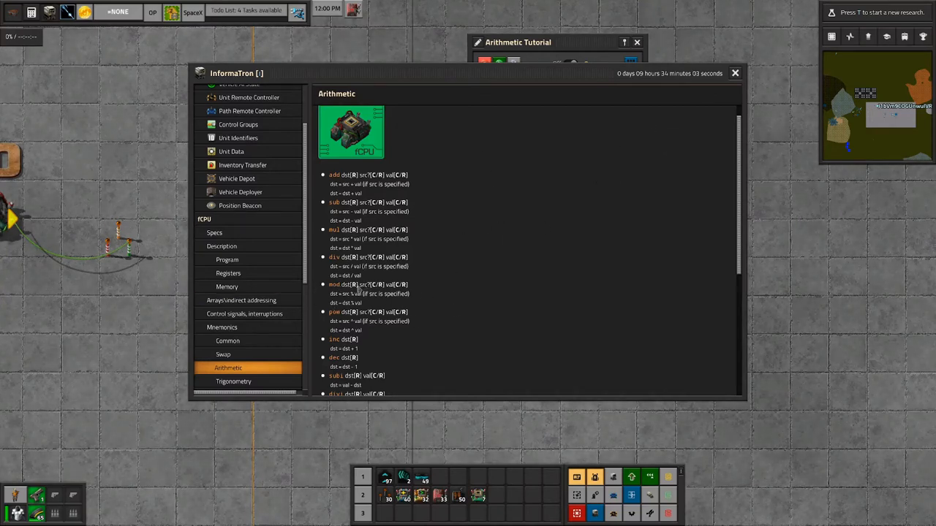
pyautogui.moveTo(448, 211)
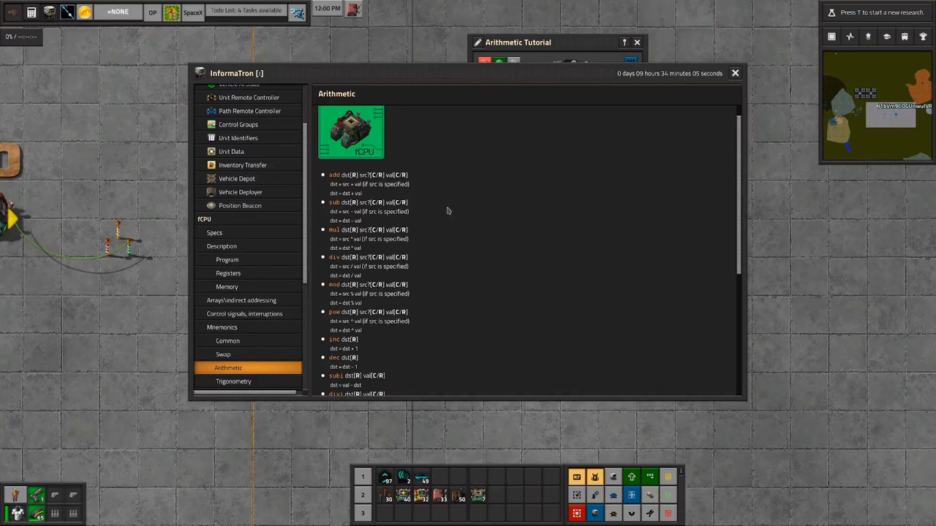
pyautogui.moveTo(323, 193)
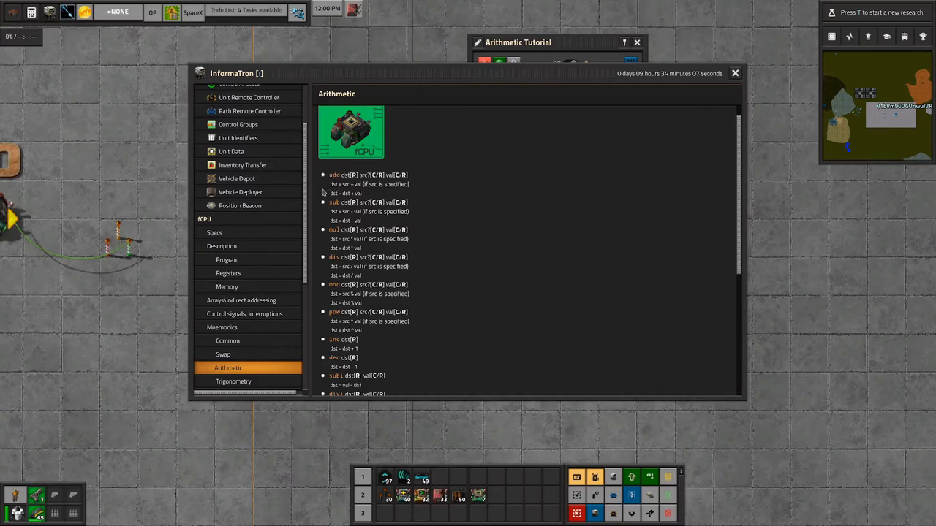
pyautogui.moveTo(622, 149)
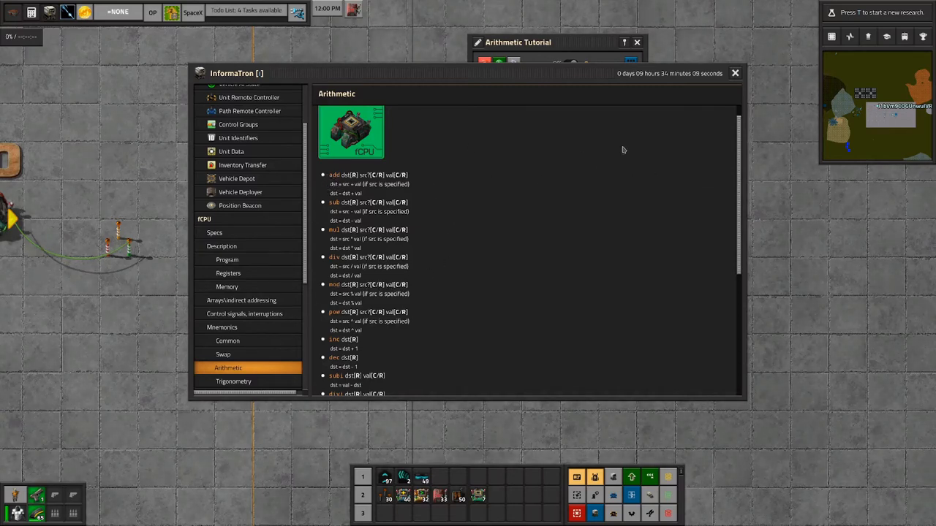
pyautogui.moveTo(256, 135)
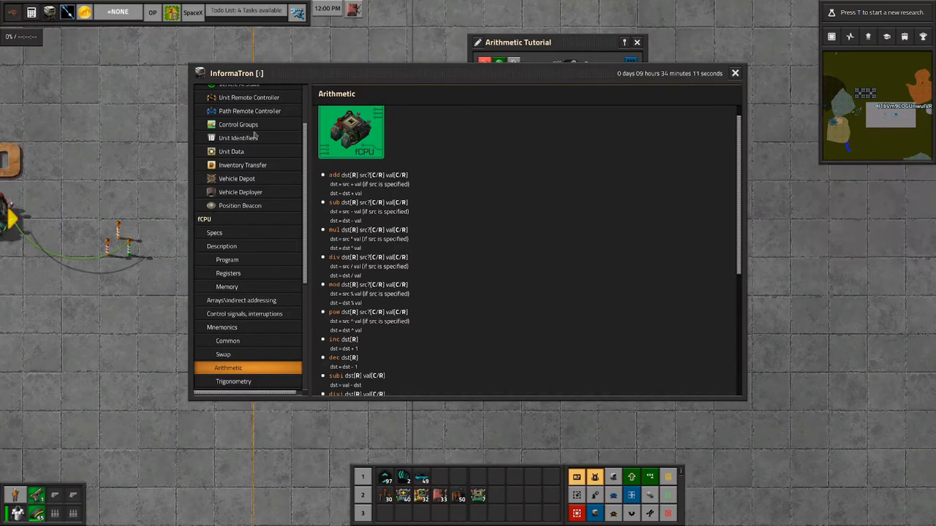
pyautogui.moveTo(325, 281)
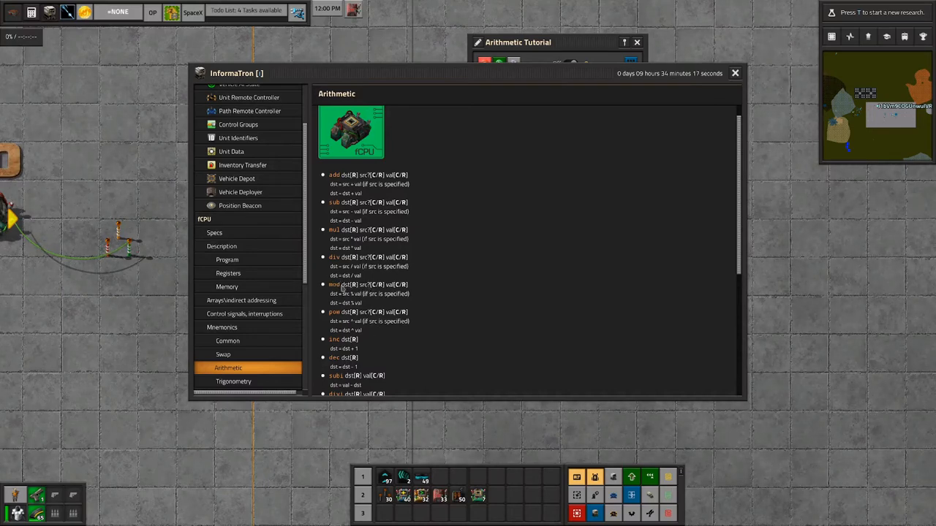
pyautogui.moveTo(496, 174)
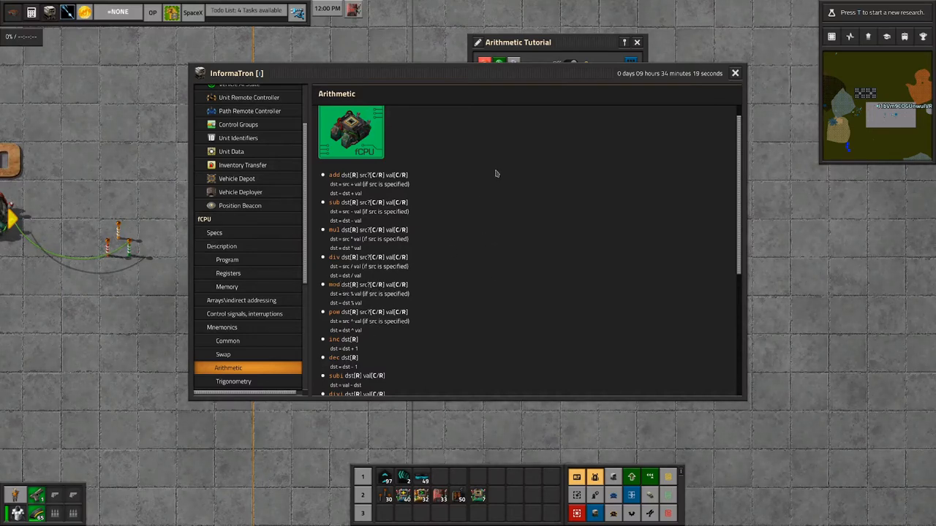
pyautogui.moveTo(339, 317)
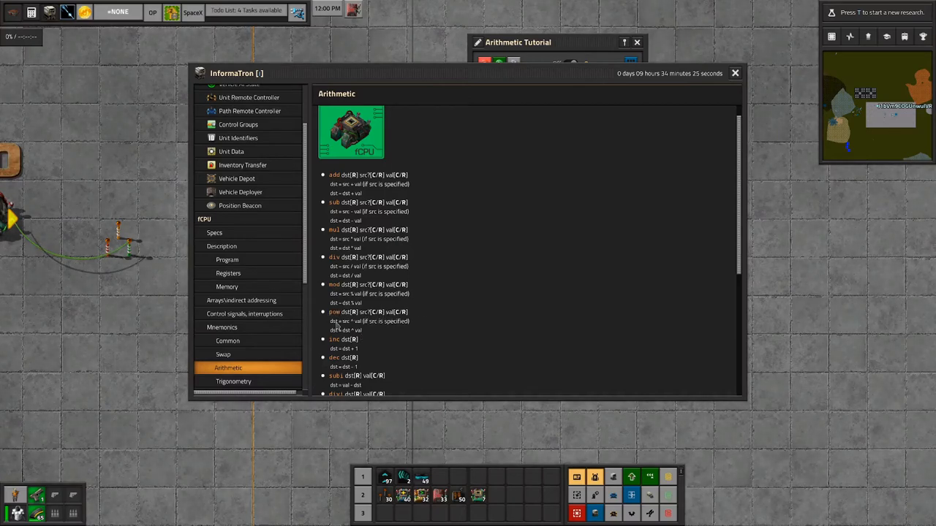
pyautogui.moveTo(420, 342)
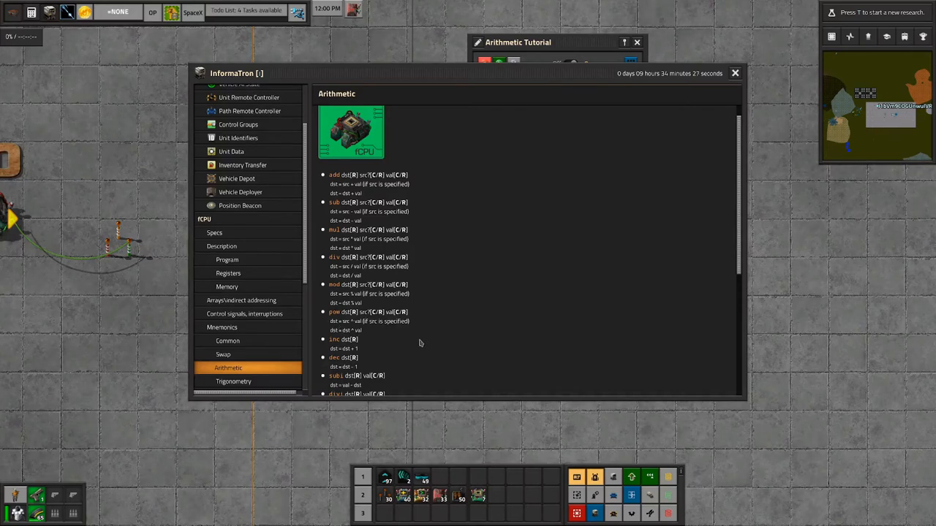
pyautogui.moveTo(371, 318)
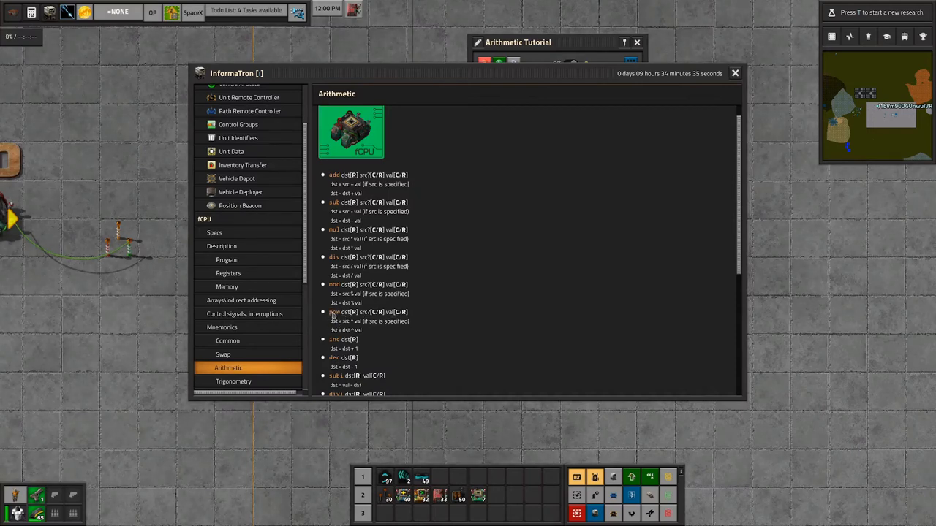
pyautogui.moveTo(495, 179)
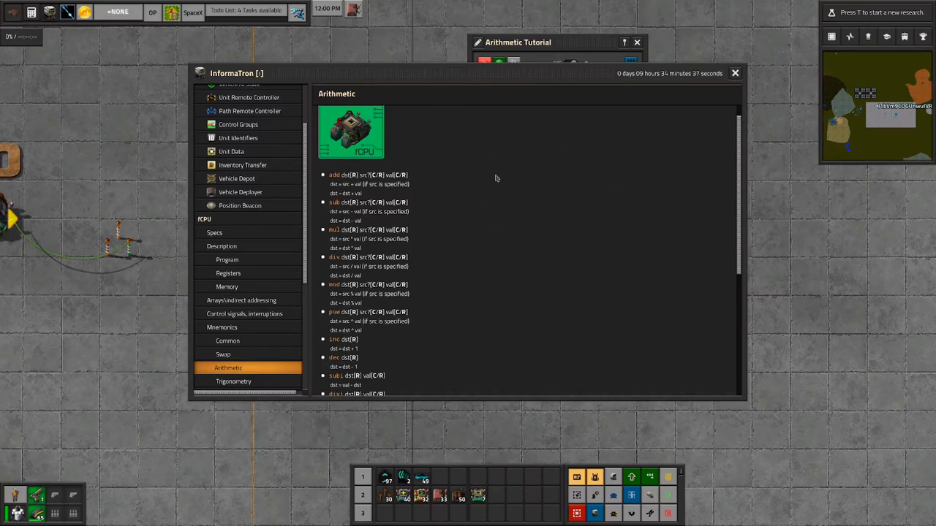
pyautogui.moveTo(397, 309)
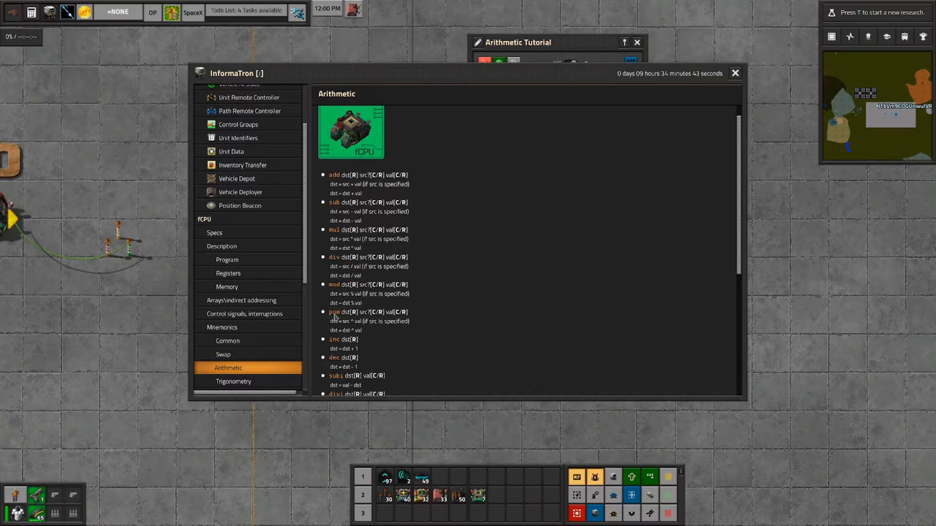
# Close the help and edit the program's add, sub, div, fract and rnd example lines.
pyautogui.click(734, 74)
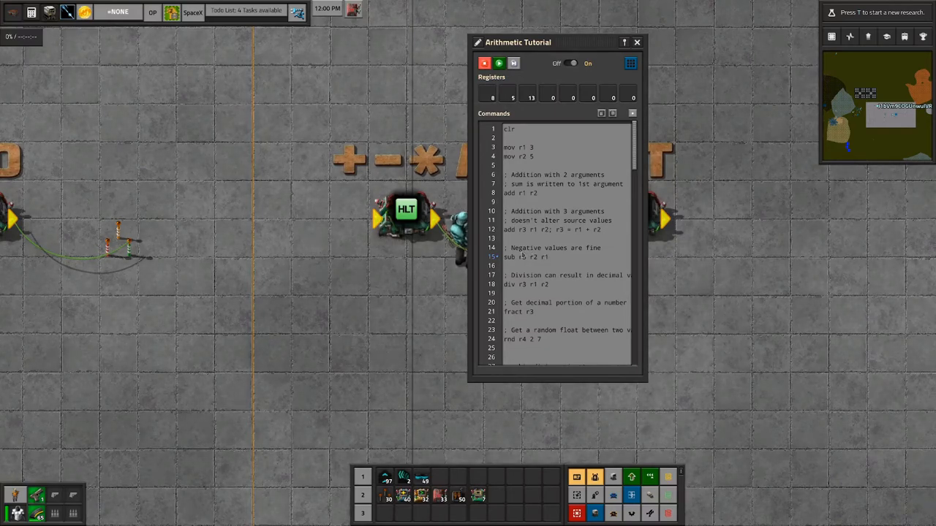
pyautogui.click(563, 248)
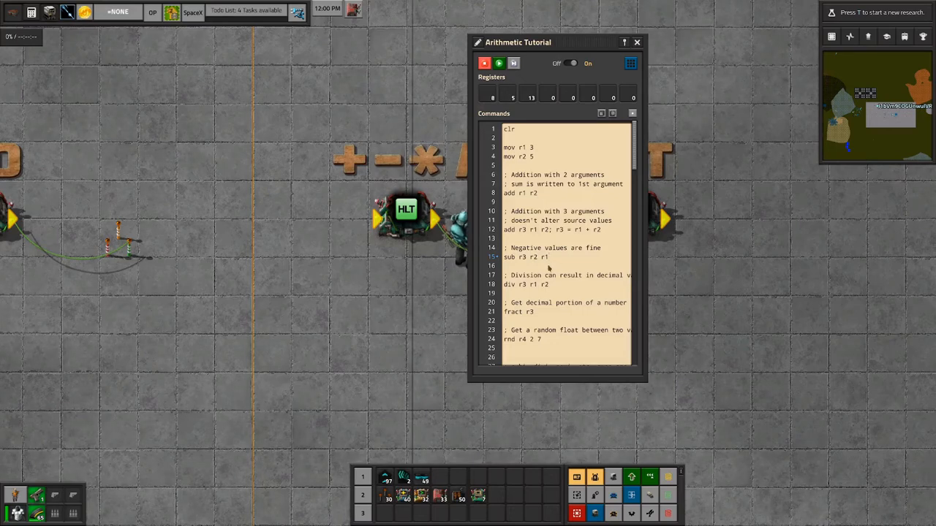
pyautogui.moveTo(548, 257)
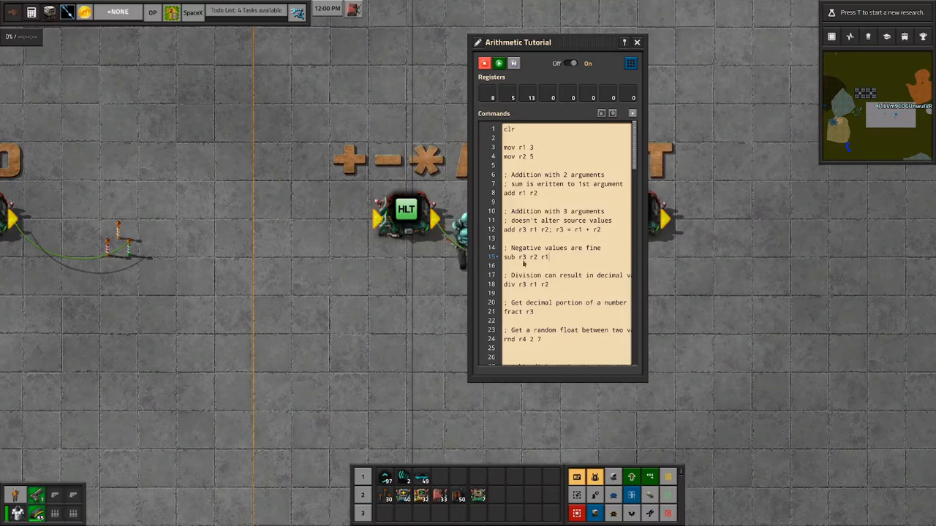
pyautogui.click(515, 63)
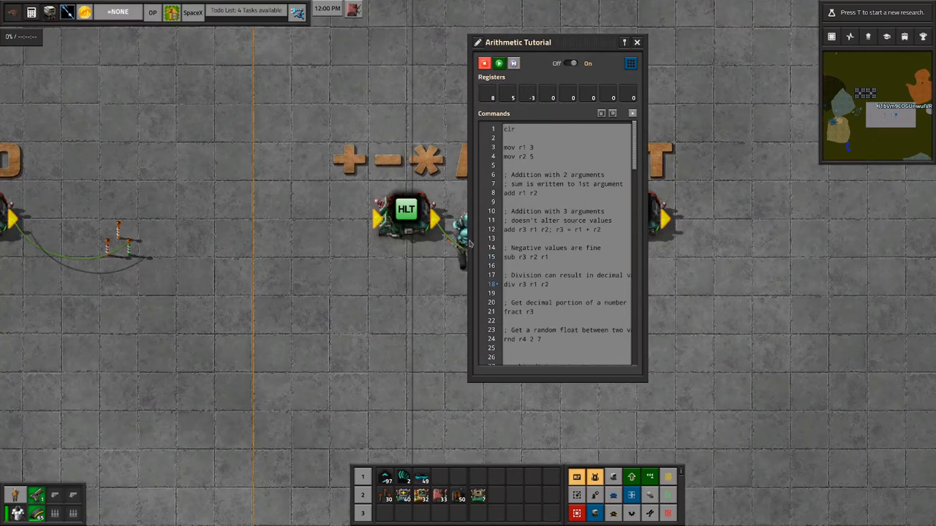
pyautogui.moveTo(532, 313)
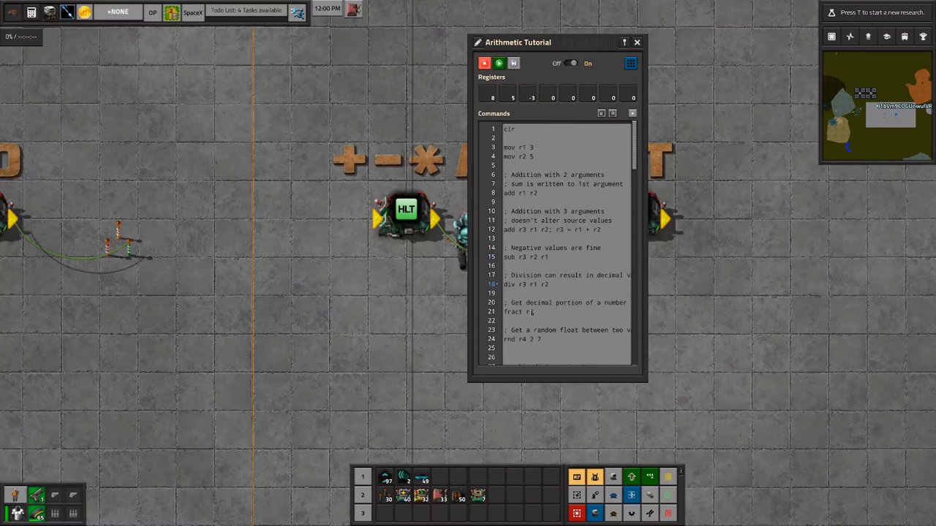
pyautogui.doubleClick(514, 312)
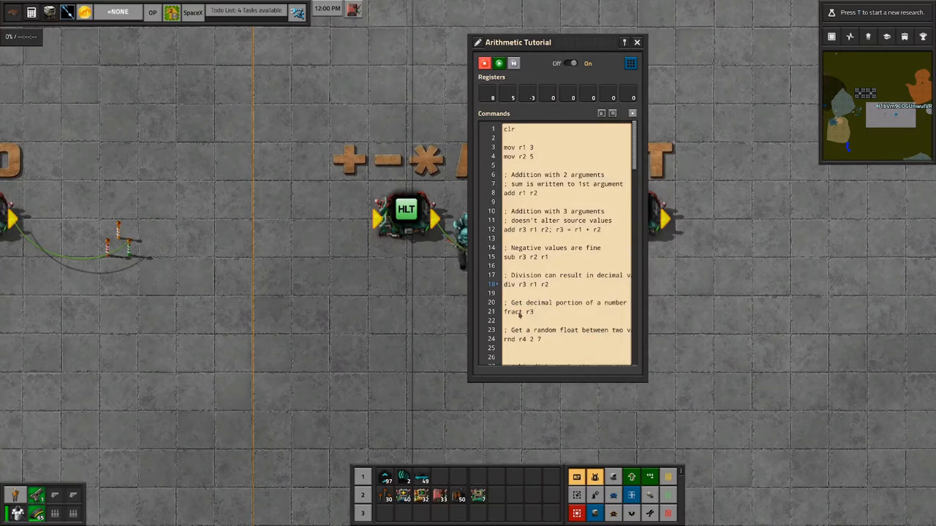
pyautogui.moveTo(540, 363)
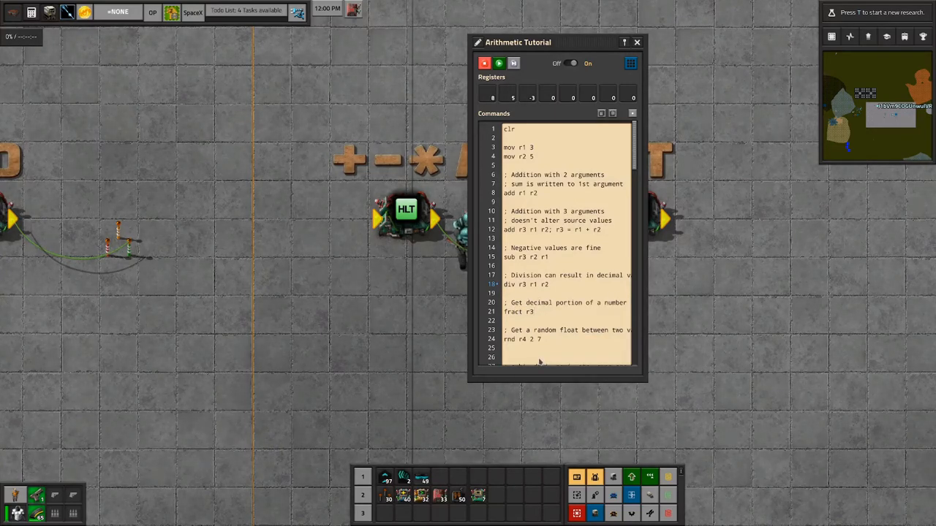
pyautogui.moveTo(538, 316)
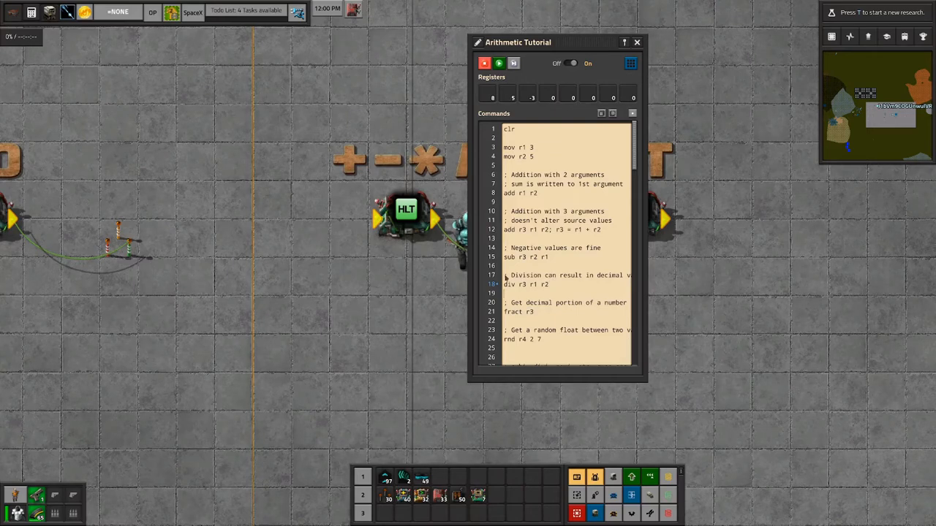
# Select the div example line and run the program so a register shows 1.6.
pyautogui.click(542, 284)
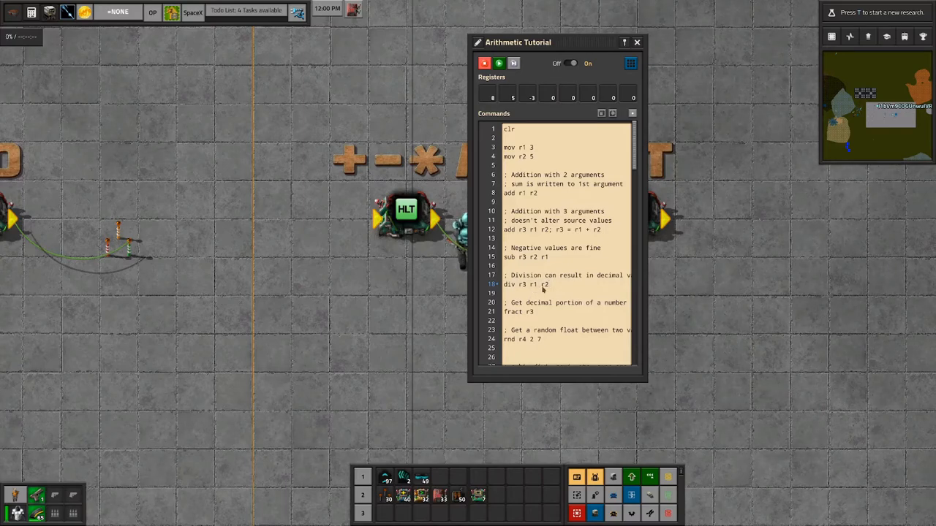
pyautogui.click(527, 93)
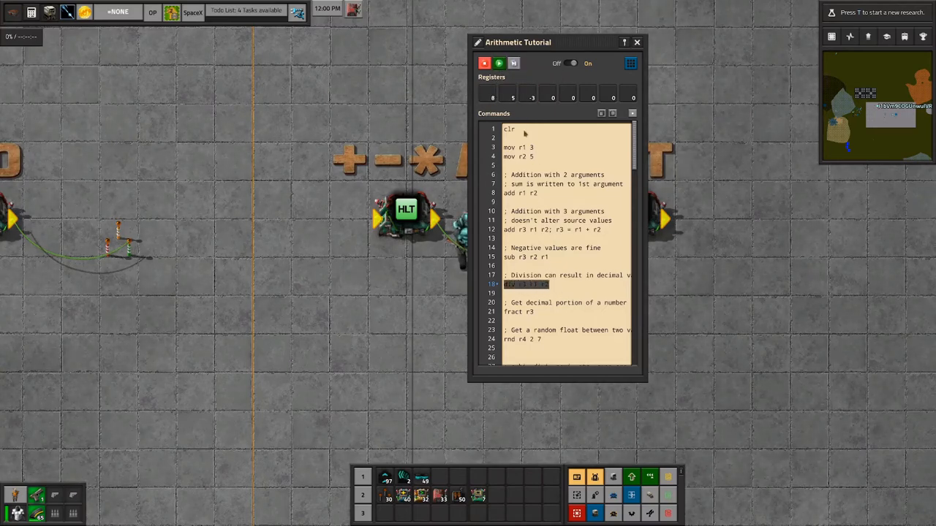
pyautogui.click(513, 63)
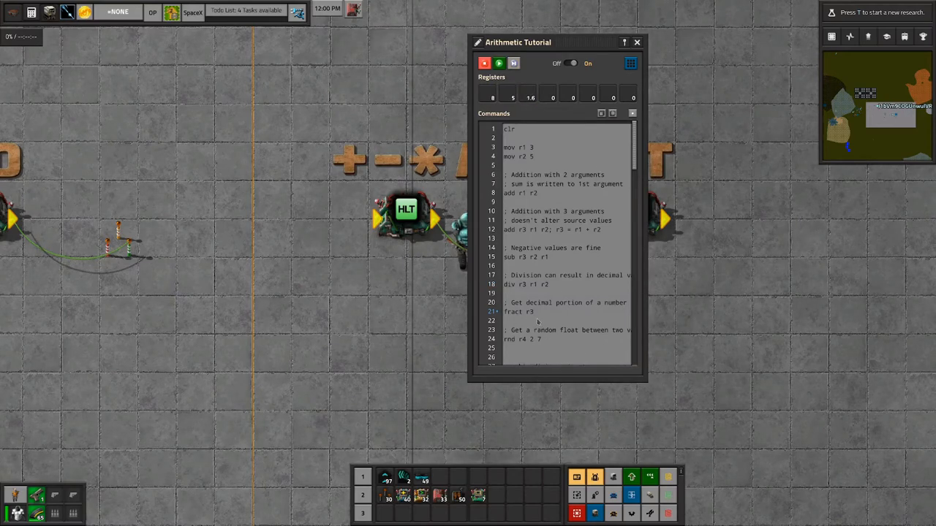
pyautogui.moveTo(526, 93)
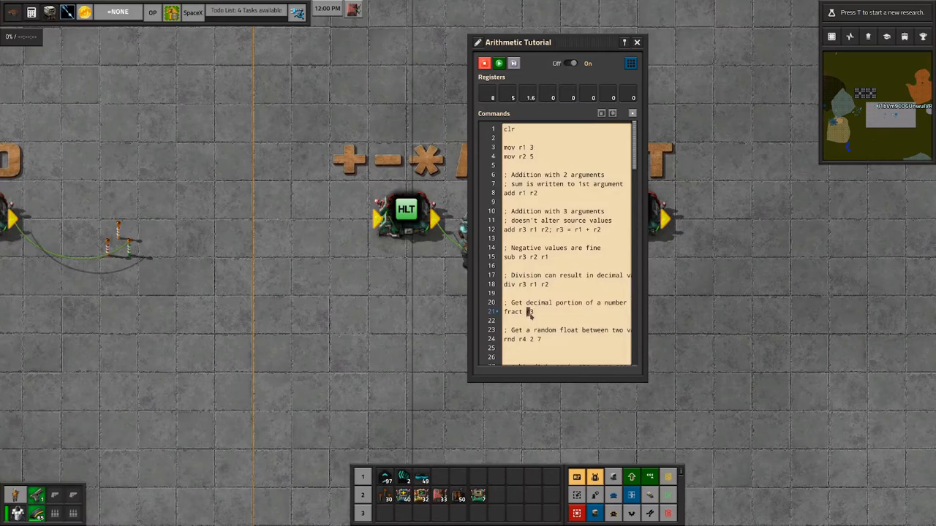
pyautogui.moveTo(529, 93)
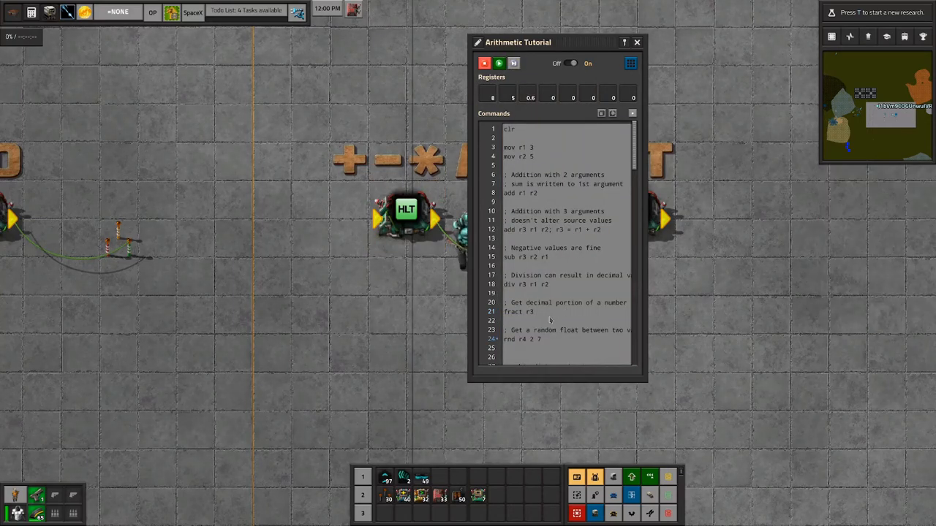
# Change the rnd example's range arguments to 2 7.
pyautogui.scroll(-3)
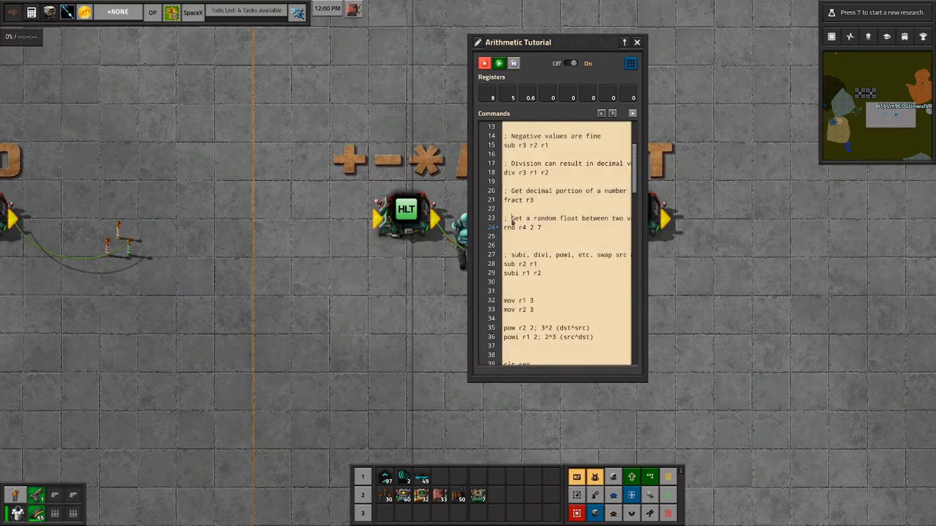
pyautogui.doubleClick(544, 218)
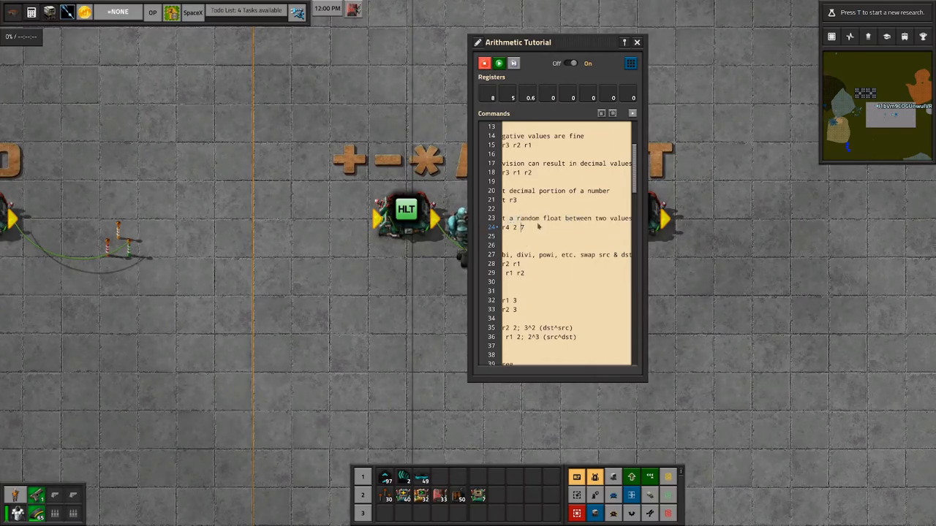
pyautogui.moveTo(585, 227)
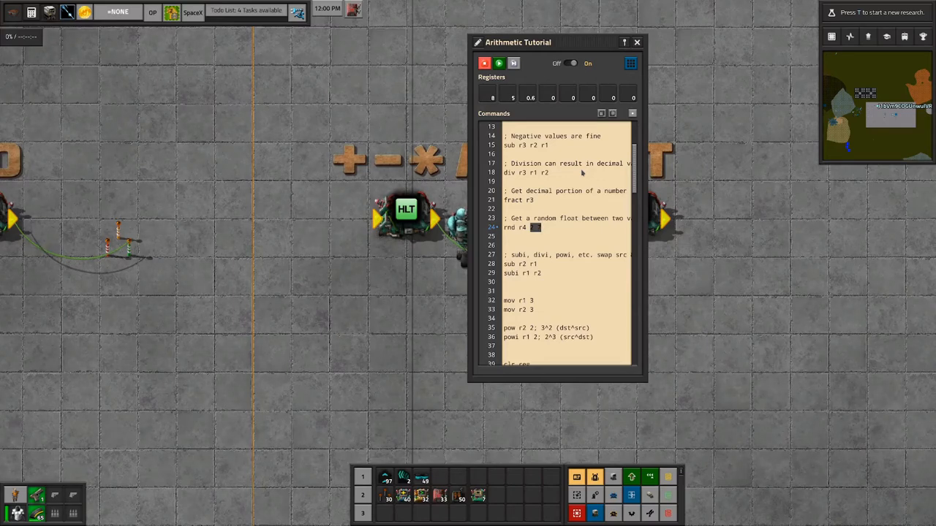
pyautogui.write('2 7')
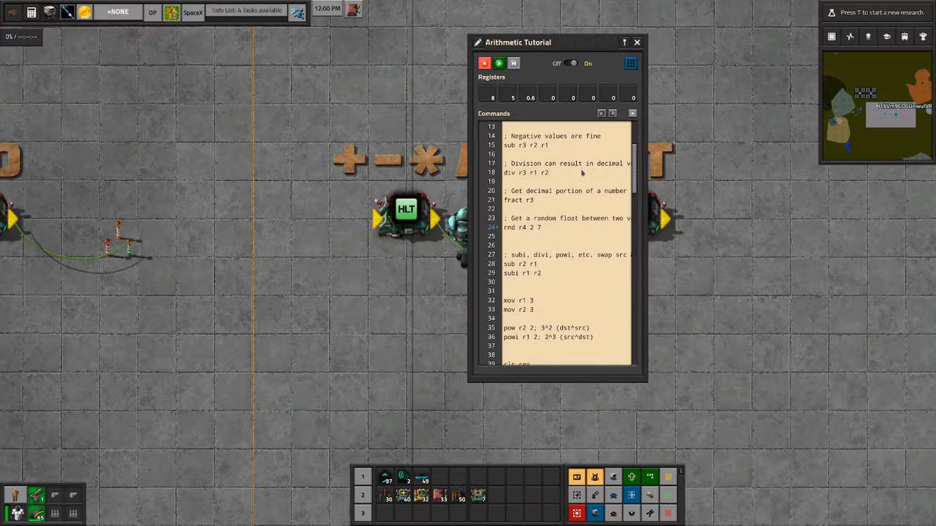
pyautogui.moveTo(544, 80)
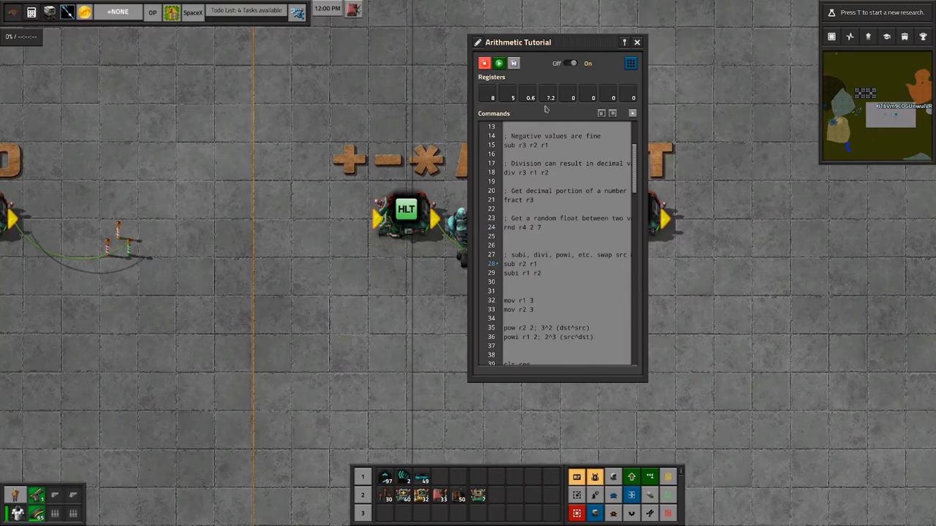
pyautogui.moveTo(550, 96)
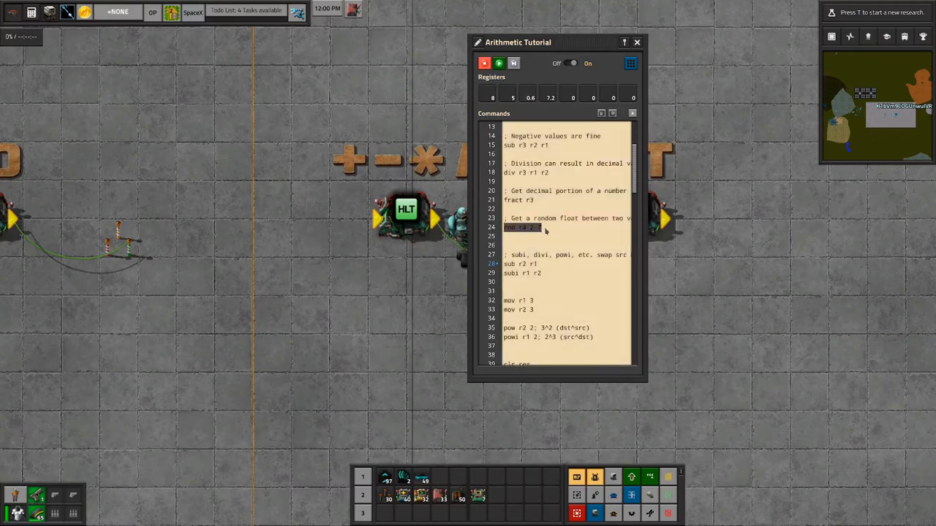
pyautogui.moveTo(588, 343)
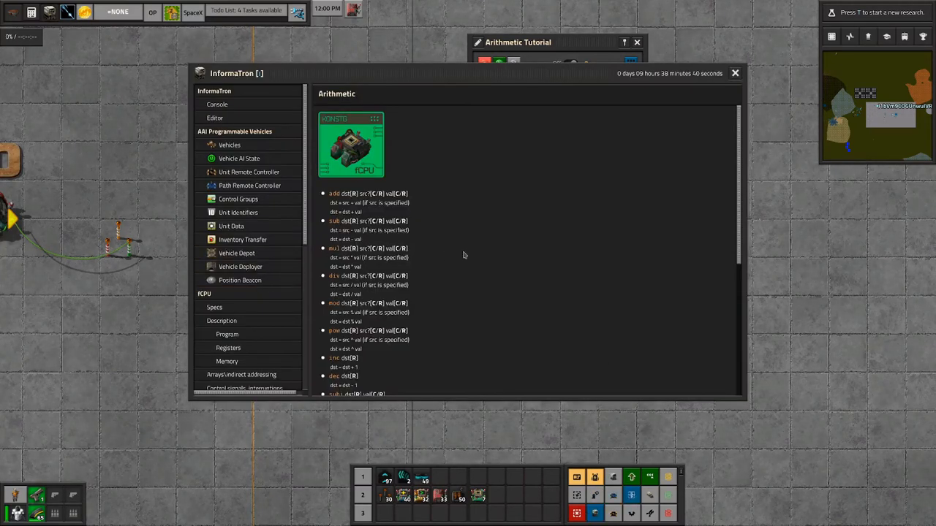
# Scroll the reference to the rnd, fract, floor, round and ceil entries, then close it.
pyautogui.scroll(-3)
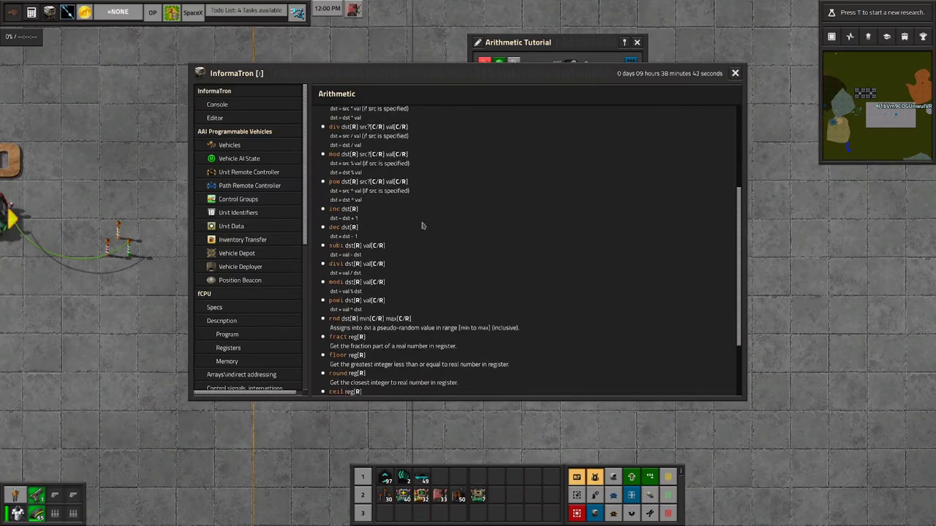
pyautogui.scroll(-3)
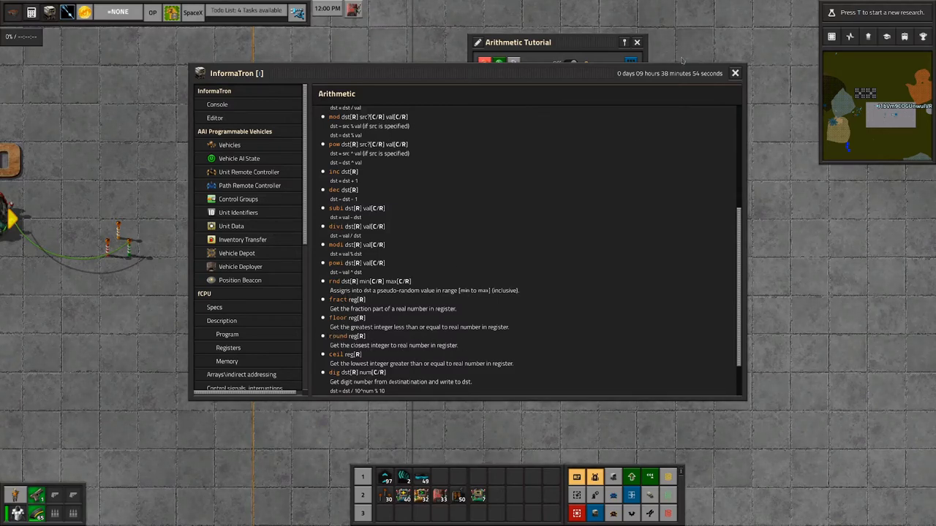
pyautogui.moveTo(744, 80)
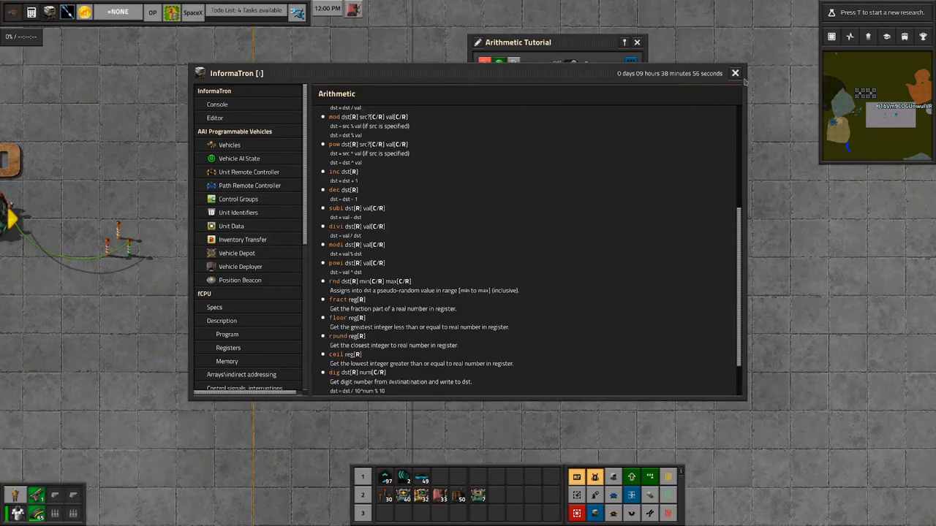
pyautogui.click(734, 74)
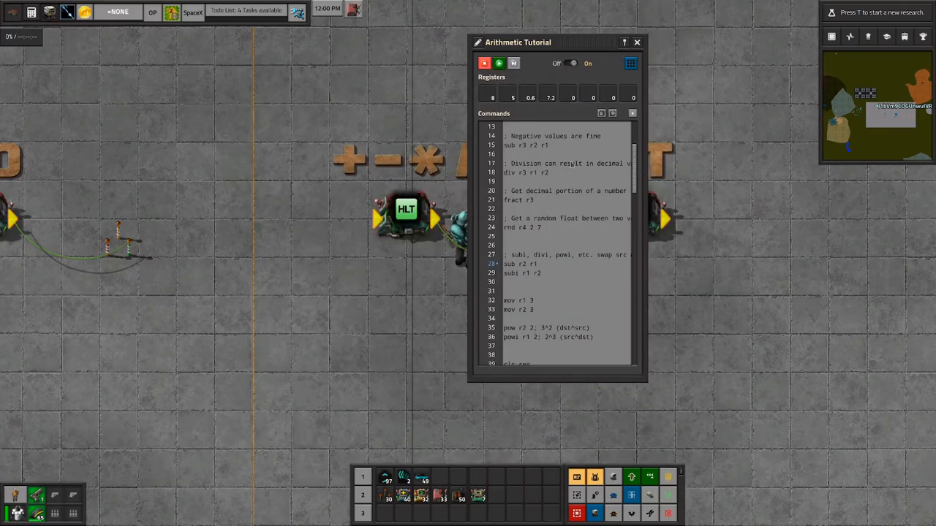
# Stop the program, add a 'round r4' line, and step through instructions to watch r4.
pyautogui.click(509, 96)
pyautogui.write('round r4')
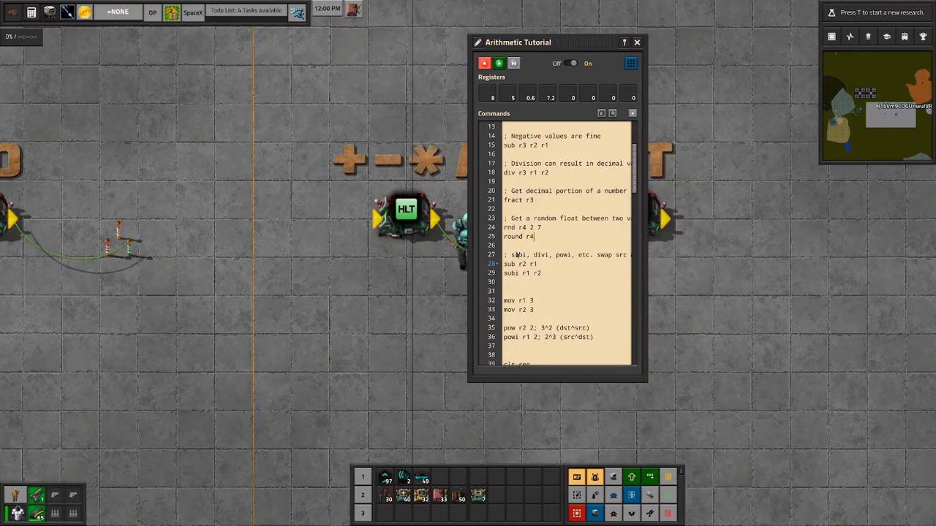
pyautogui.click(500, 62)
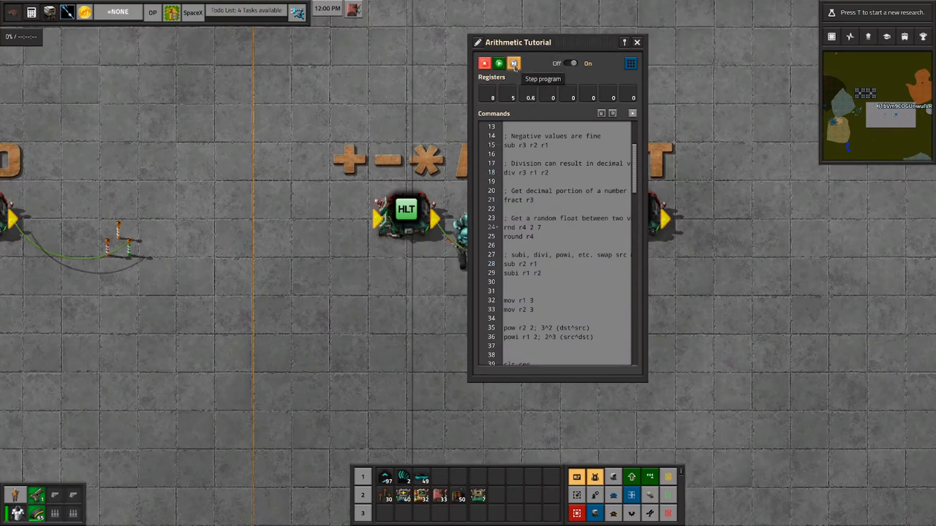
pyautogui.click(515, 63)
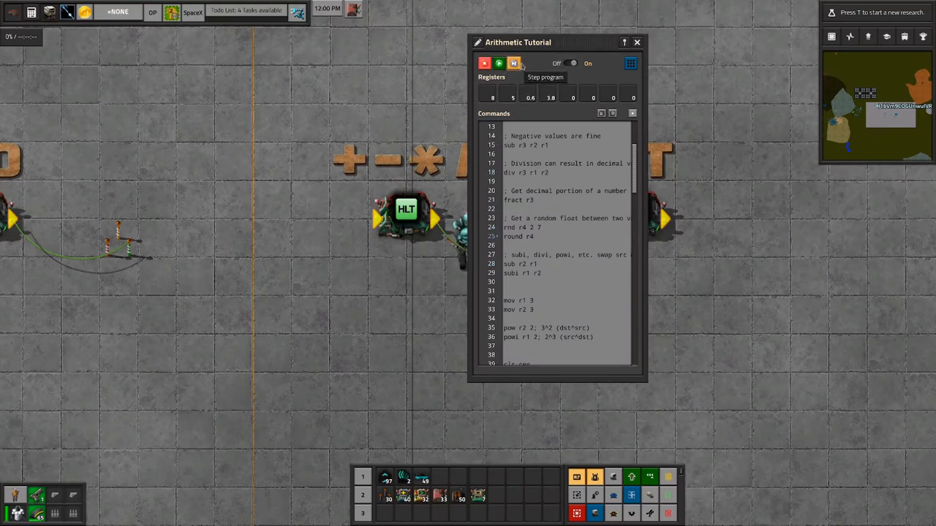
pyautogui.click(515, 63)
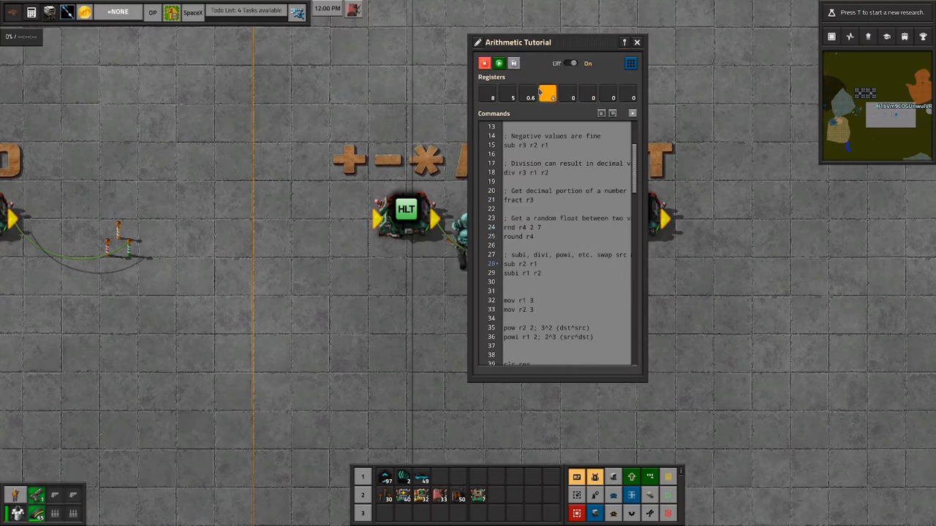
pyautogui.moveTo(547, 95)
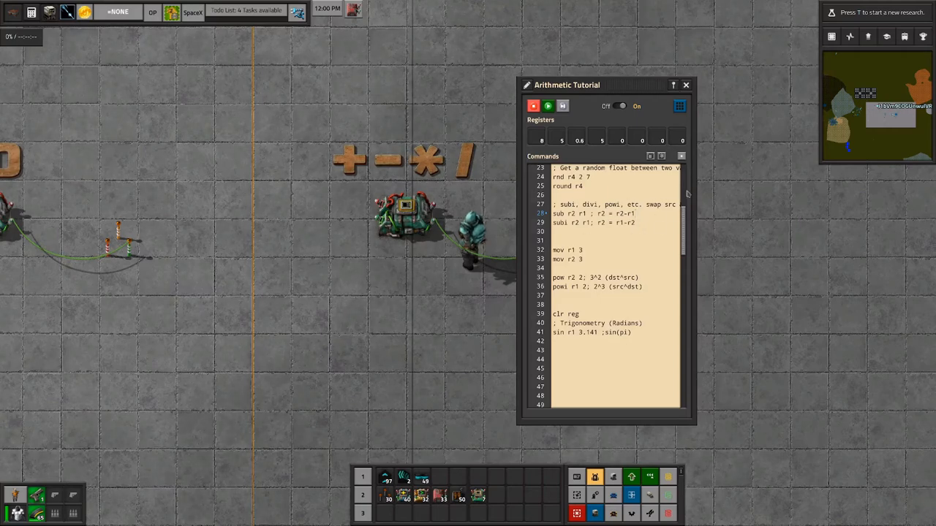
pyautogui.moveTo(541, 231)
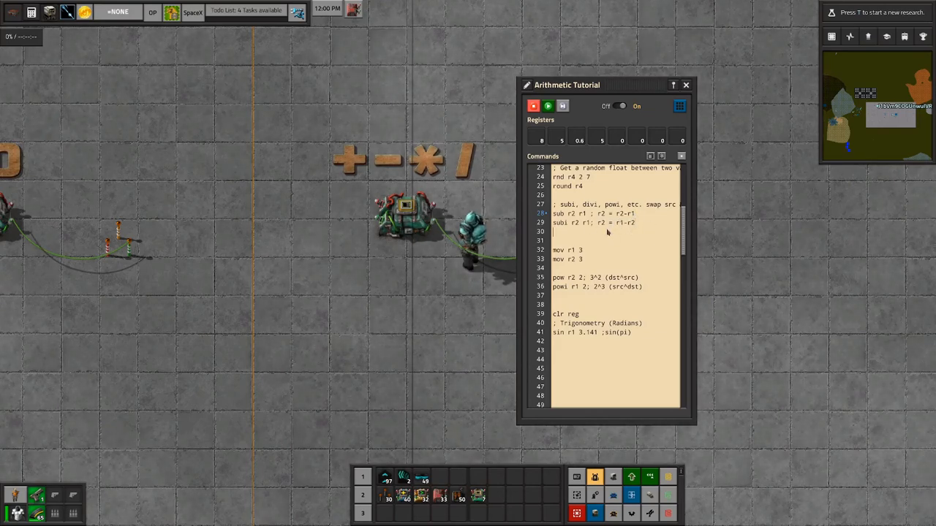
# Step the program forward two instructions through the newly commented sub/subi lines.
pyautogui.click(562, 105)
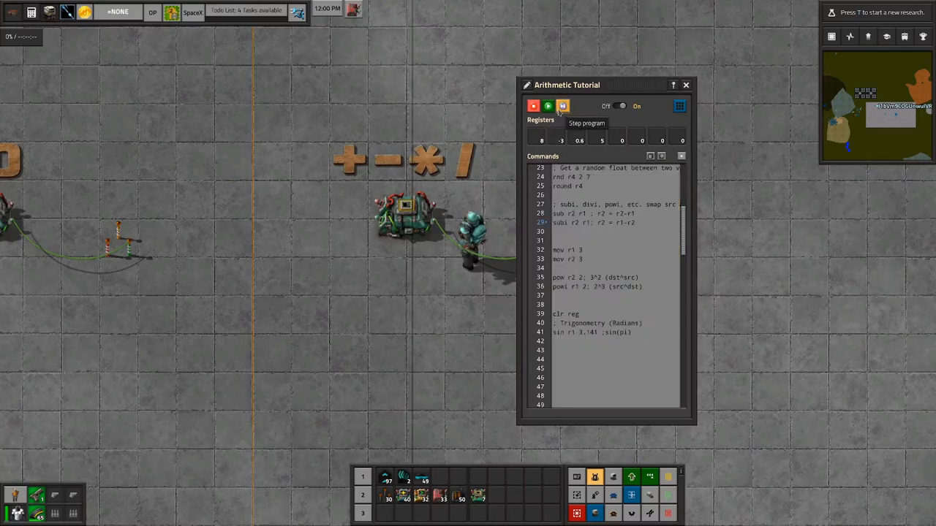
pyautogui.click(561, 105)
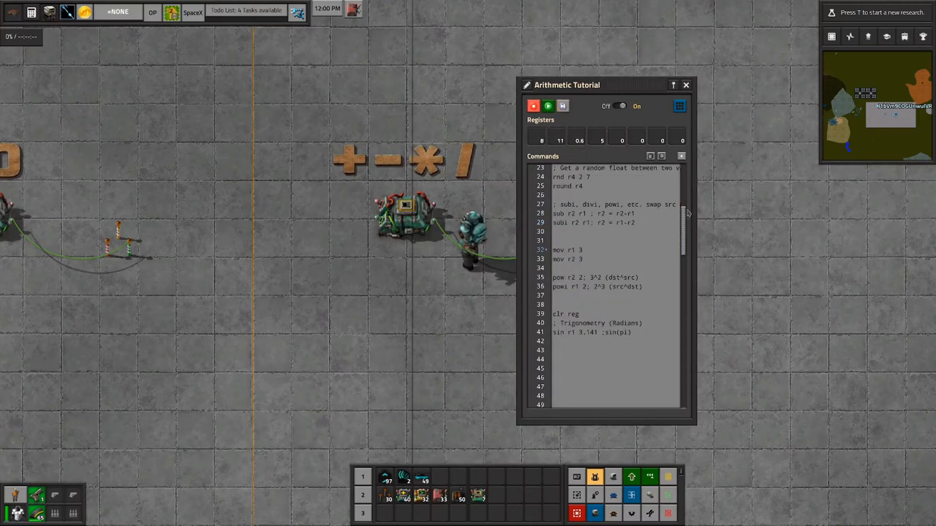
pyautogui.moveTo(573, 120)
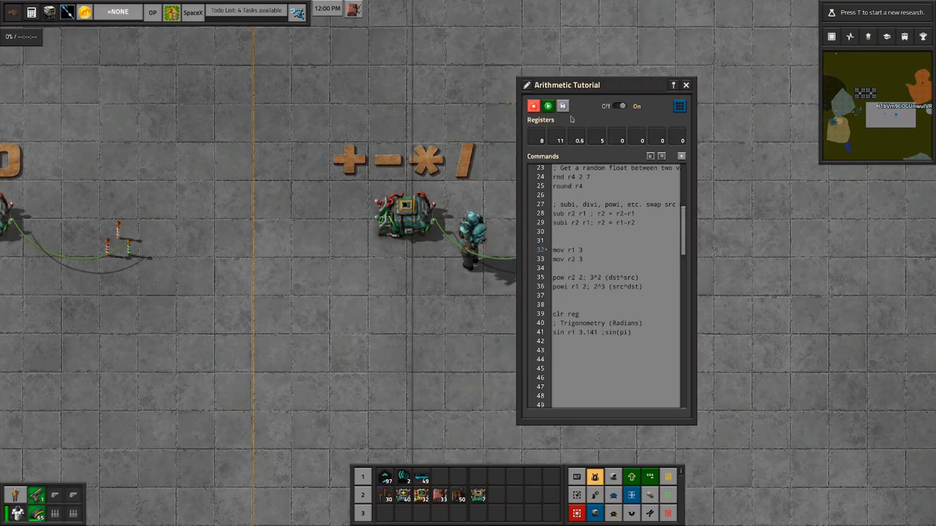
pyautogui.click(561, 105)
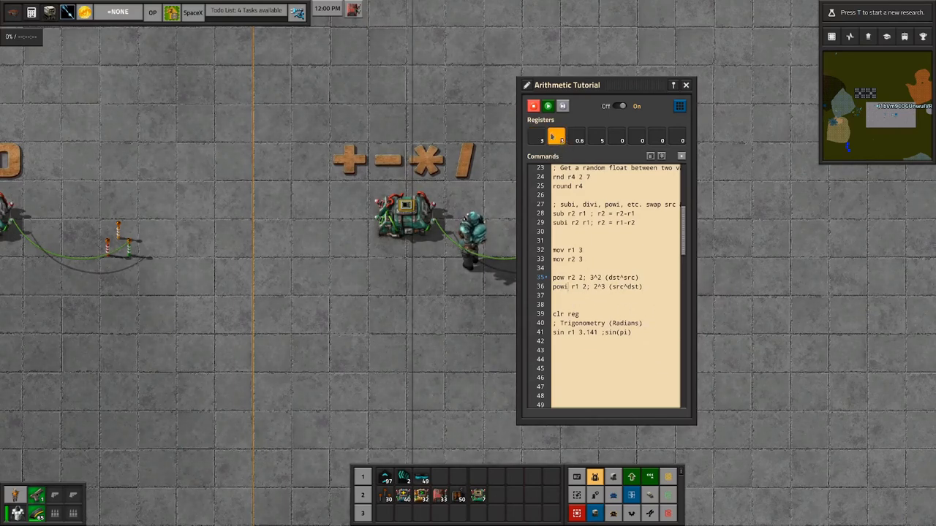
pyautogui.moveTo(555, 139)
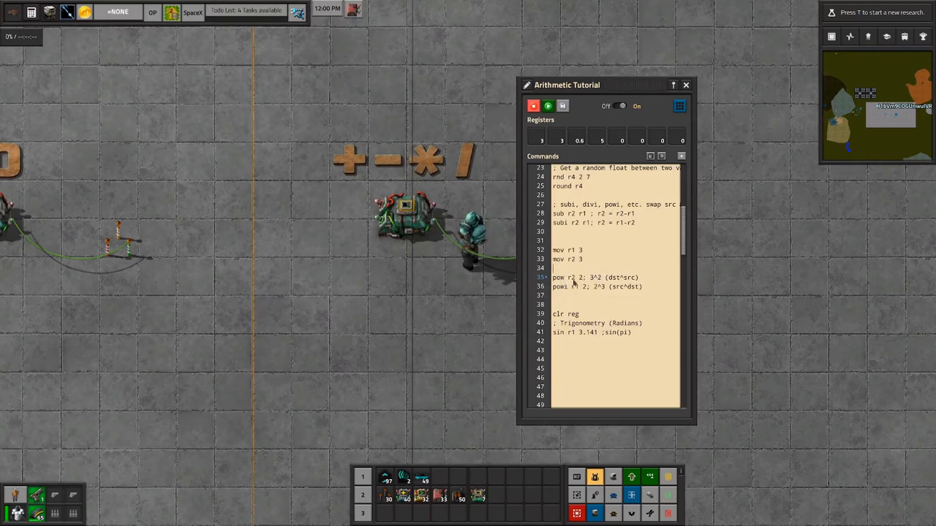
pyautogui.click(541, 138)
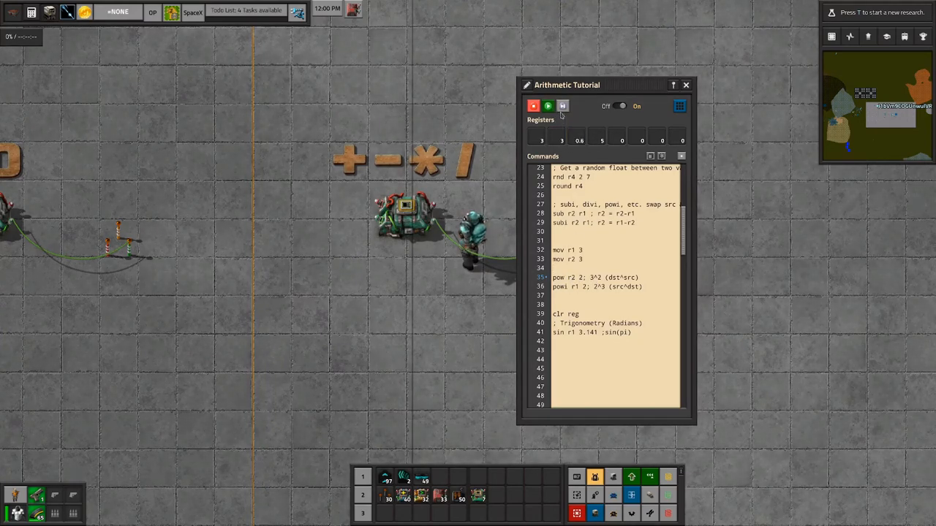
pyautogui.click(563, 105)
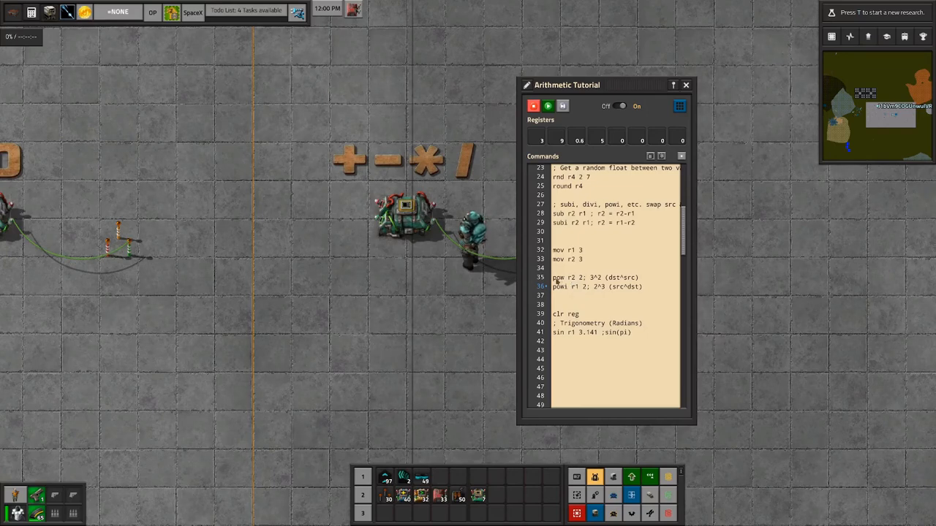
pyautogui.click(578, 278)
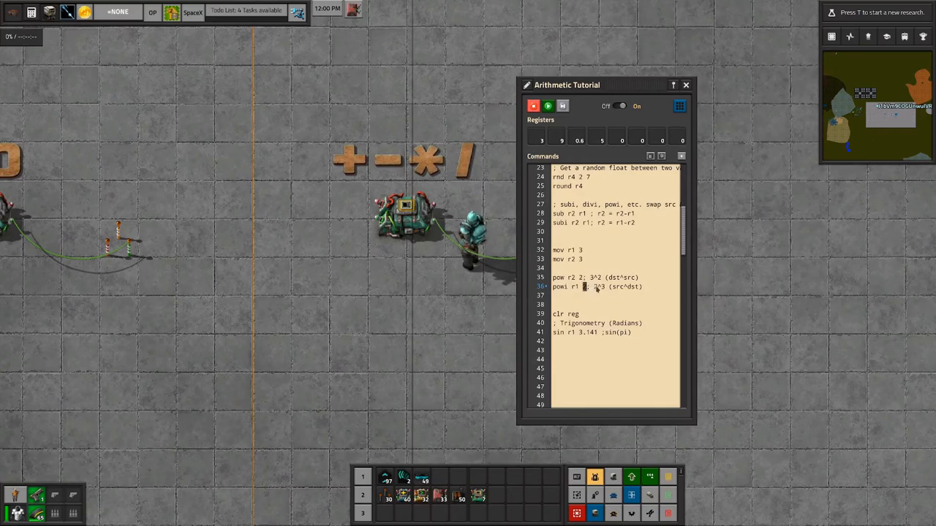
pyautogui.click(585, 286)
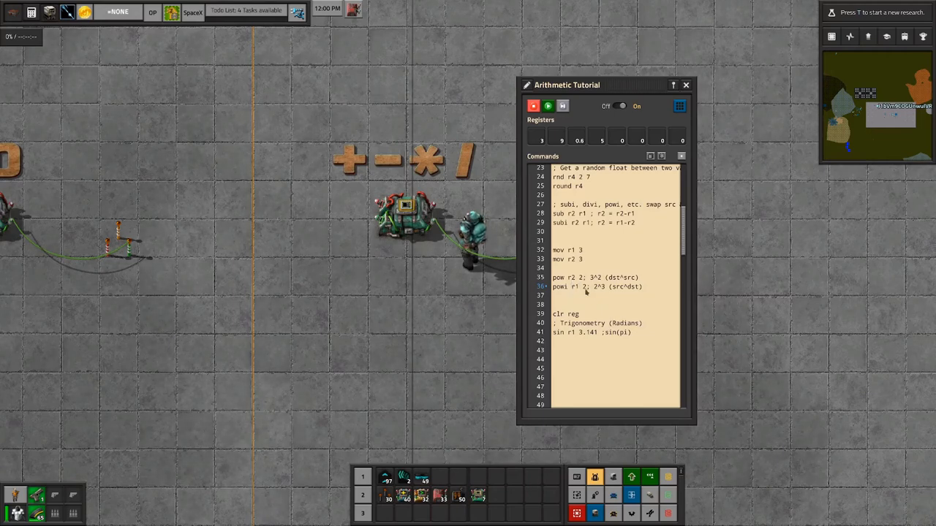
pyautogui.click(573, 287)
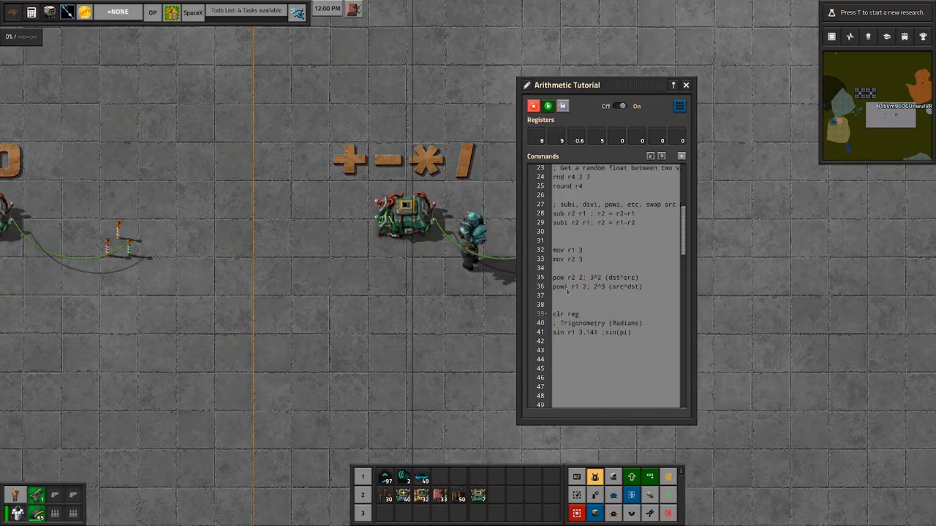
pyautogui.doubleClick(626, 287)
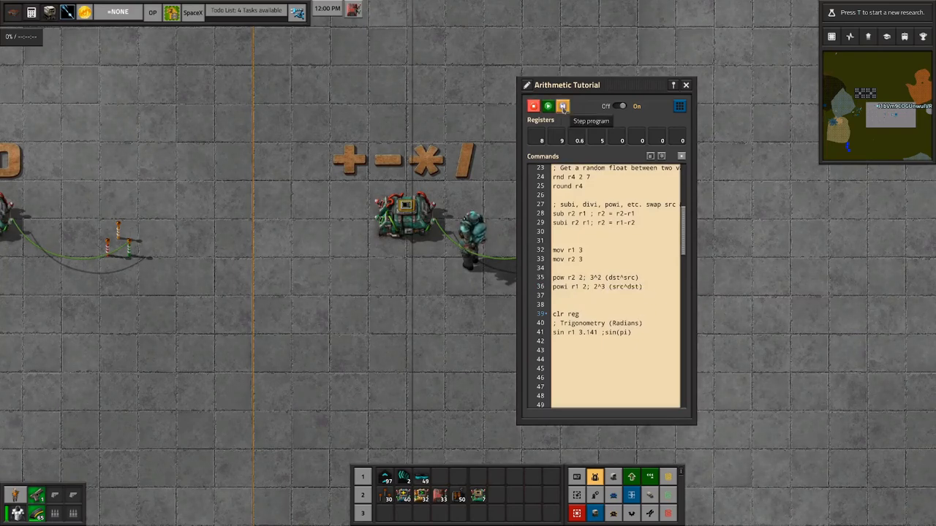
# Stop the tutorial program and start stepping through it again from the first line.
pyautogui.click(561, 105)
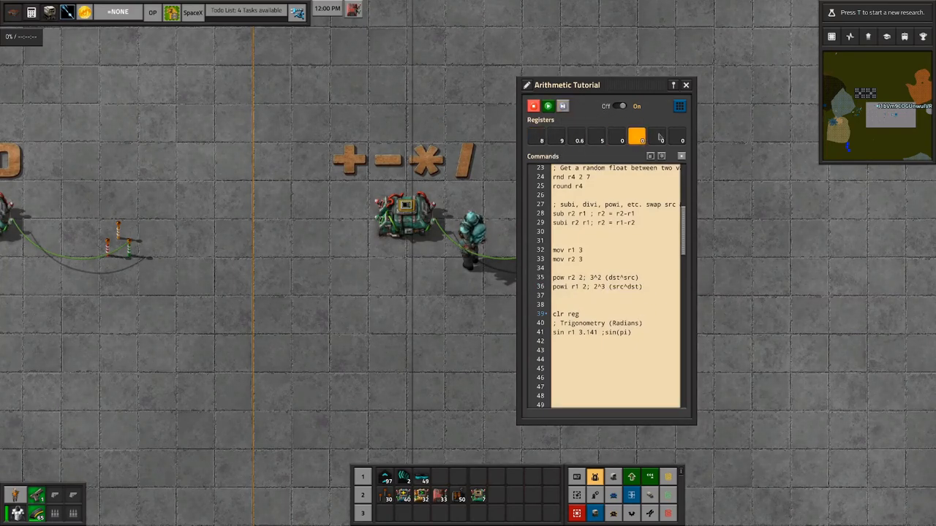
pyautogui.click(547, 105)
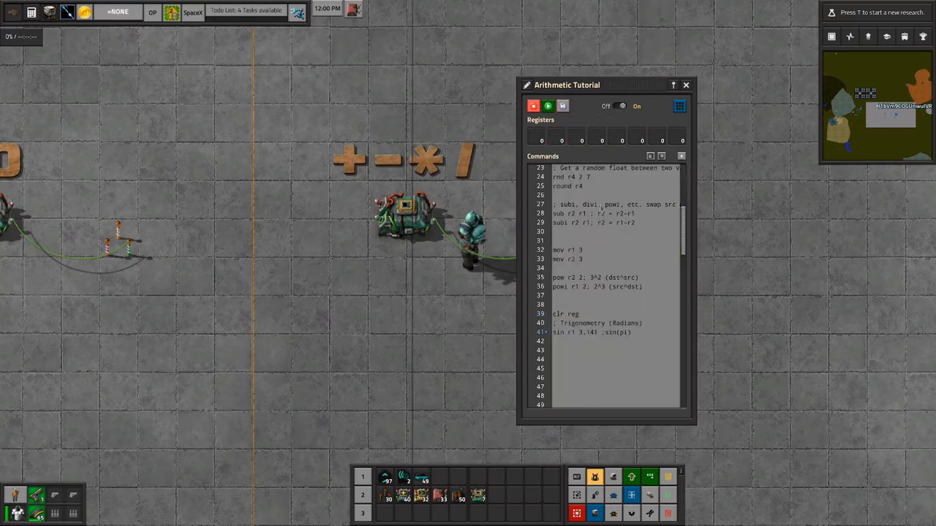
pyautogui.moveTo(608, 328)
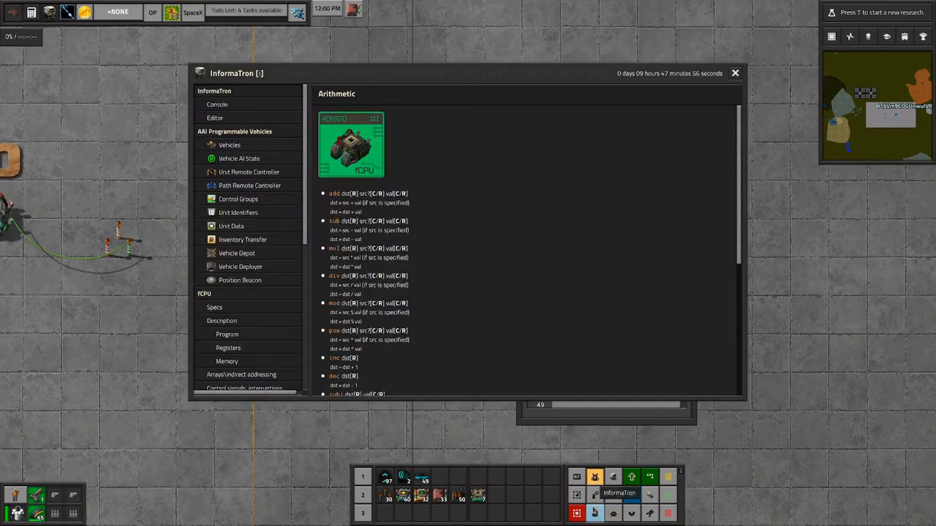
# Show the fCPU Trigonometry mnemonics page (sin, cos, tan) in the InformaTron sidebar.
pyautogui.scroll(-3)
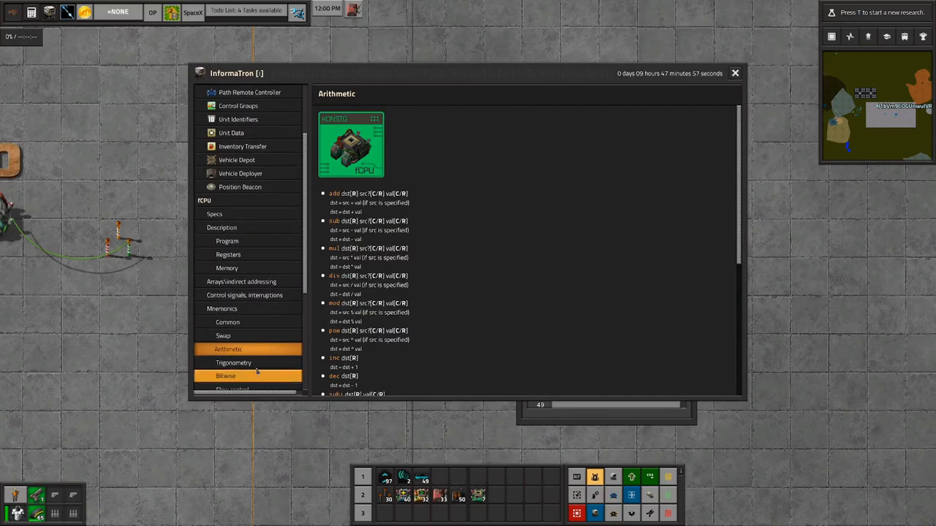
pyautogui.click(234, 363)
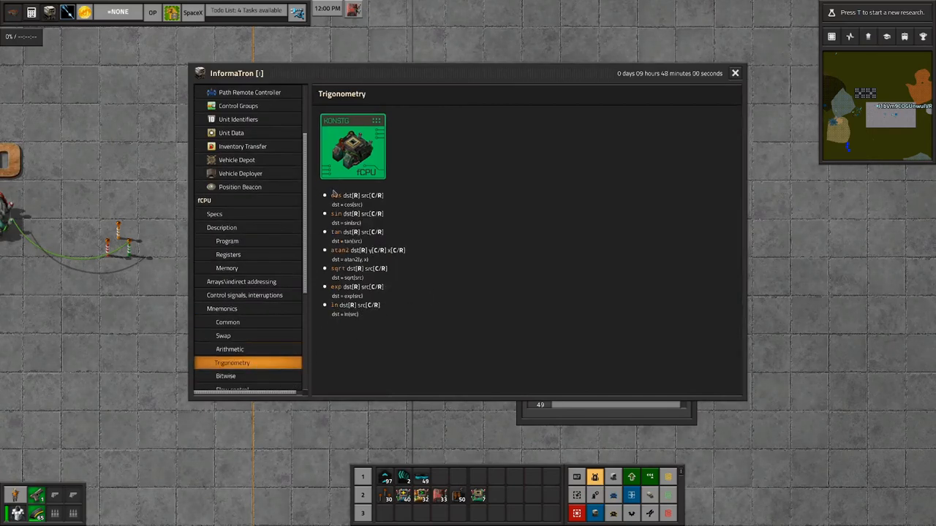
pyautogui.moveTo(324, 193)
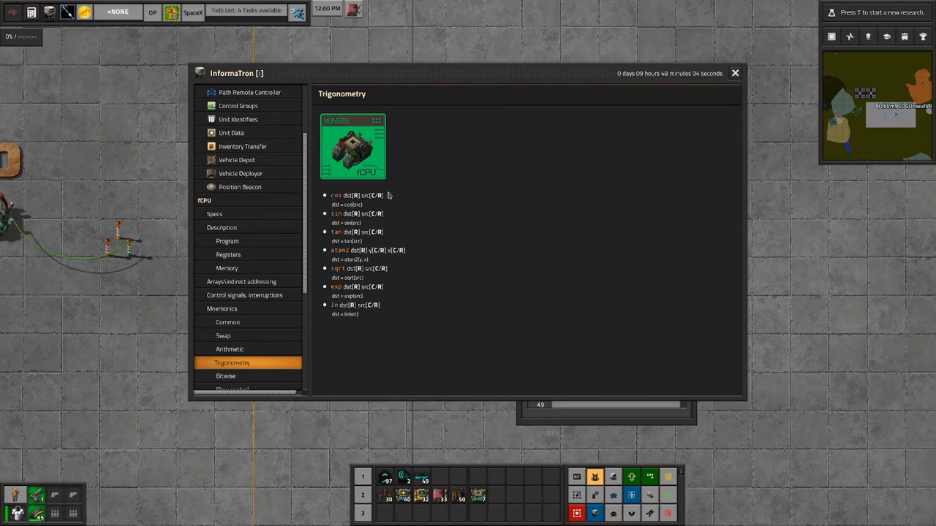
pyautogui.moveTo(336, 246)
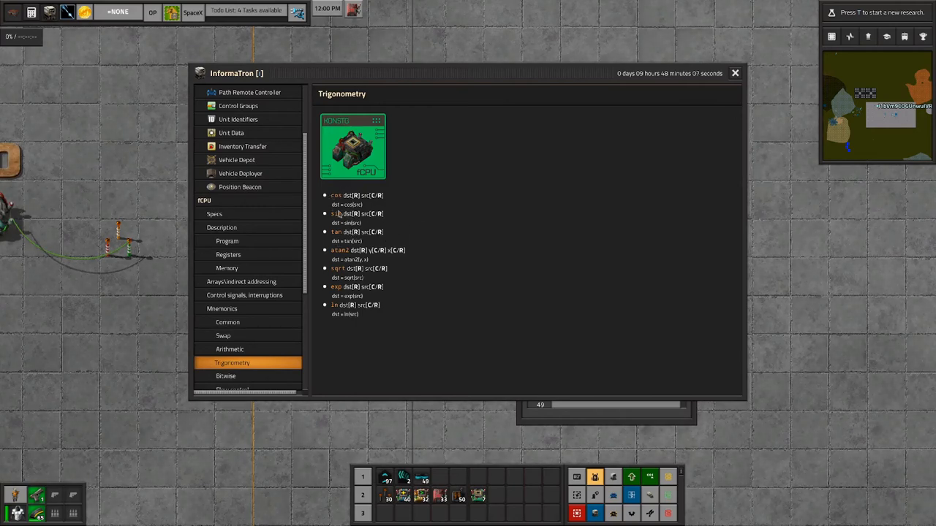
pyautogui.moveTo(422, 247)
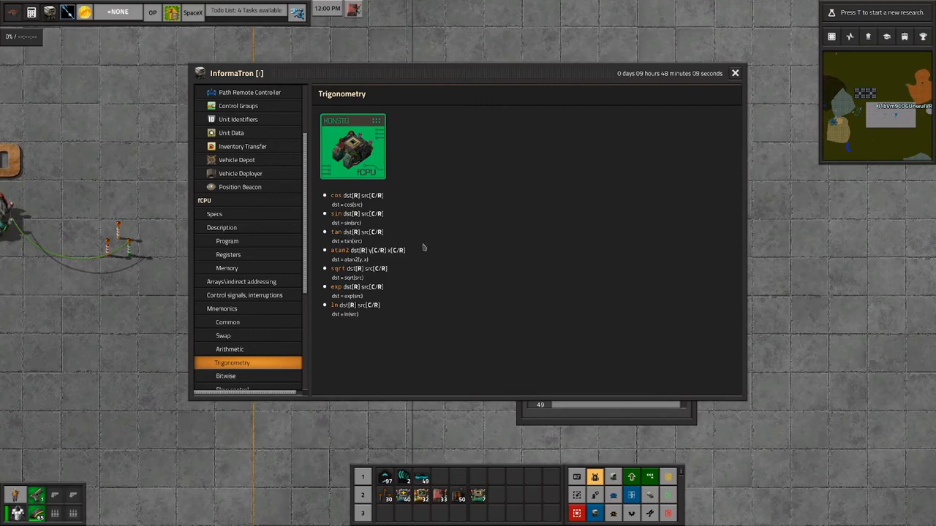
pyautogui.moveTo(324, 245)
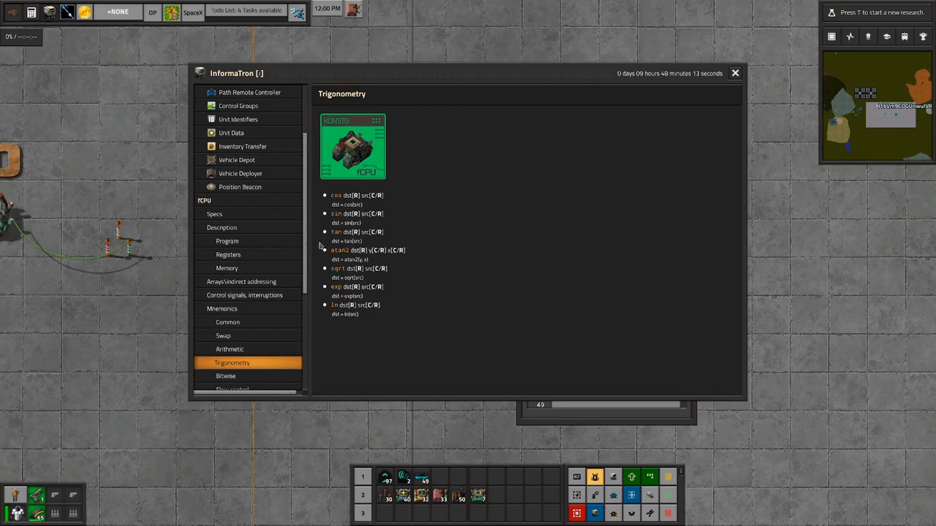
pyautogui.moveTo(412, 251)
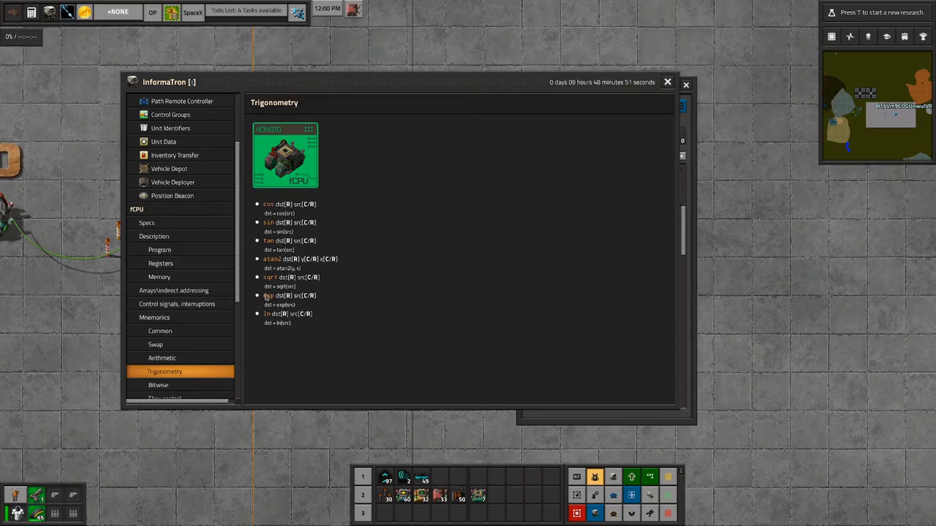
pyautogui.moveTo(252, 295)
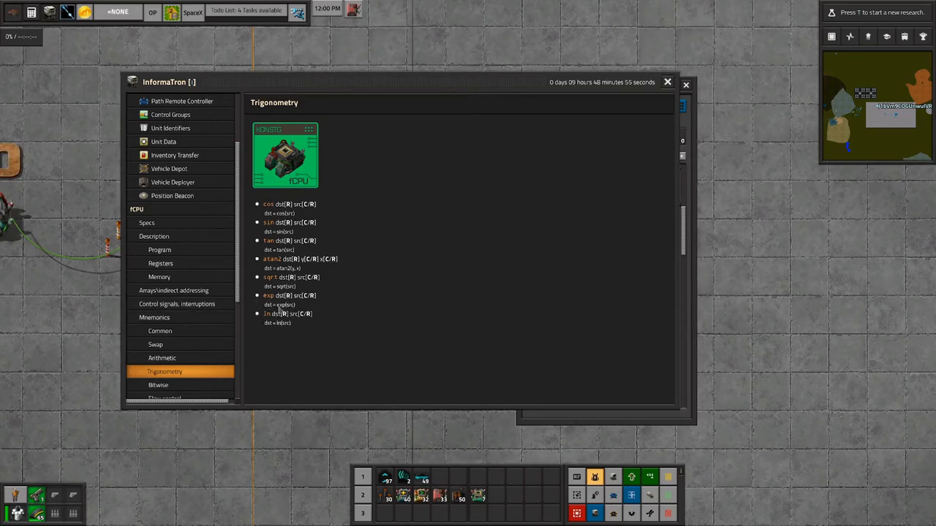
pyautogui.moveTo(310, 292)
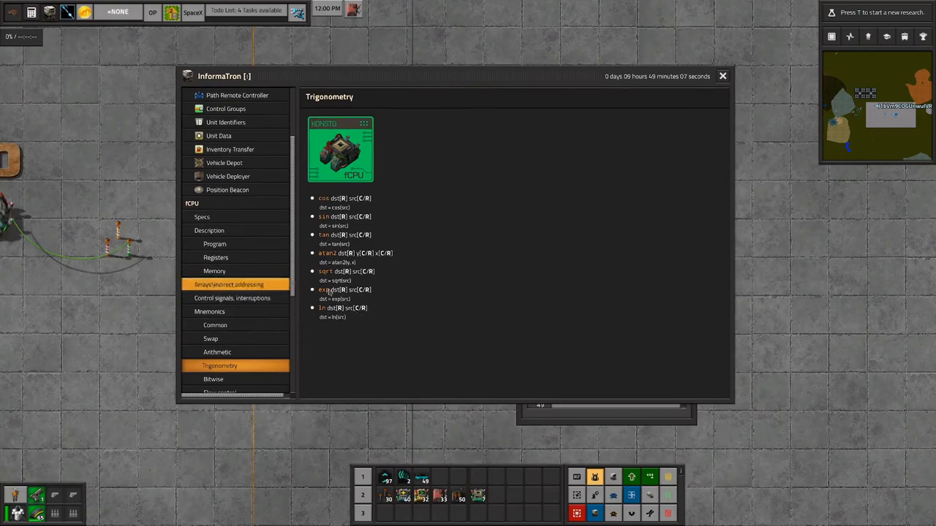
pyautogui.moveTo(329, 303)
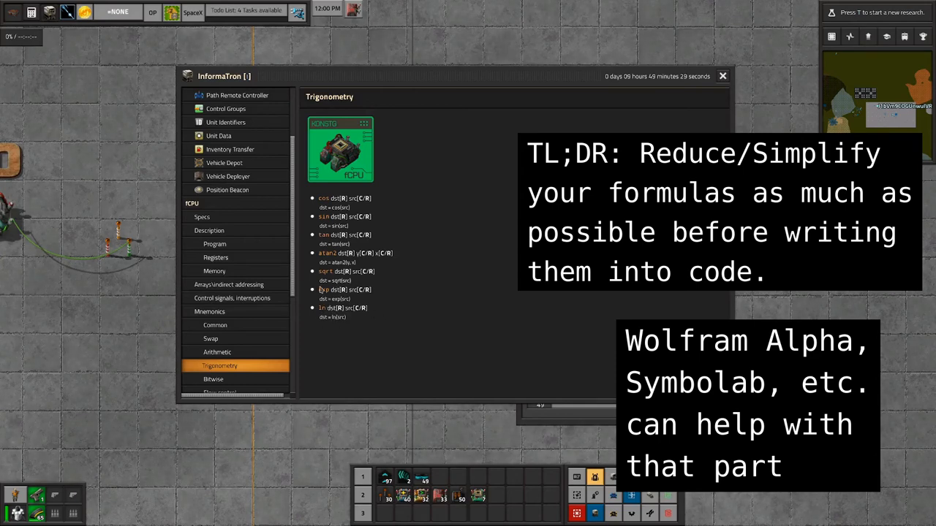
pyautogui.moveTo(379, 302)
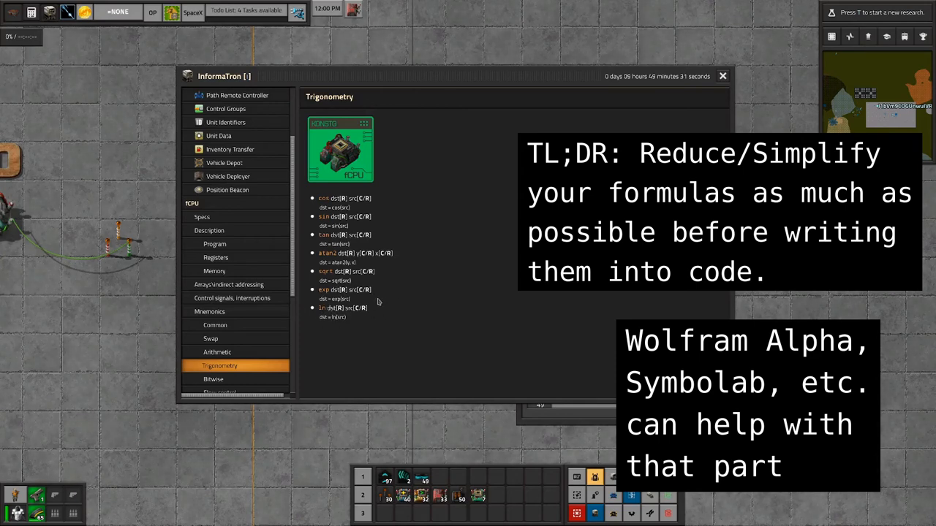
pyautogui.moveTo(430, 213)
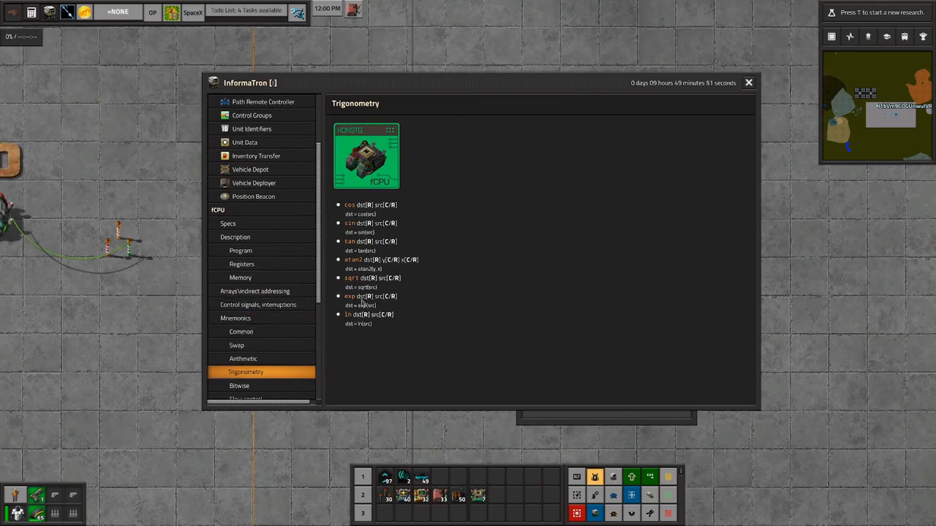
pyautogui.moveTo(483, 267)
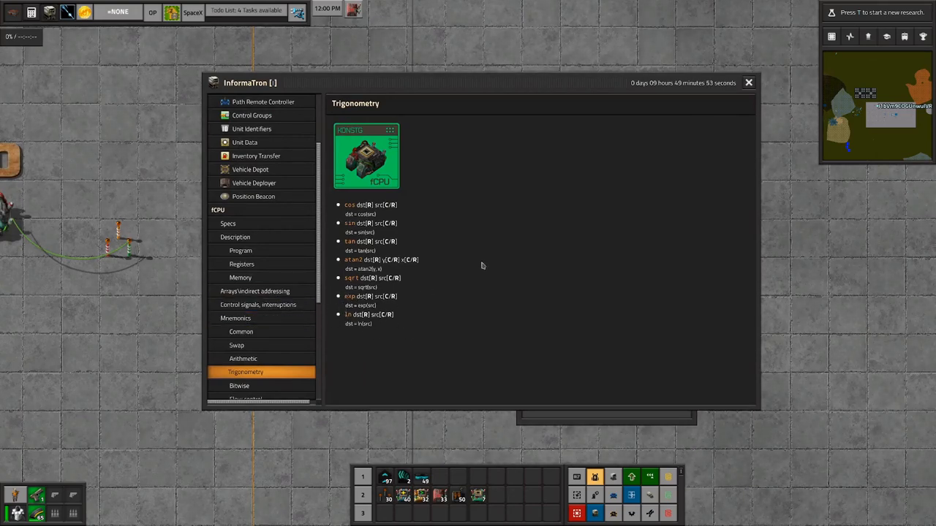
pyautogui.moveTo(368, 339)
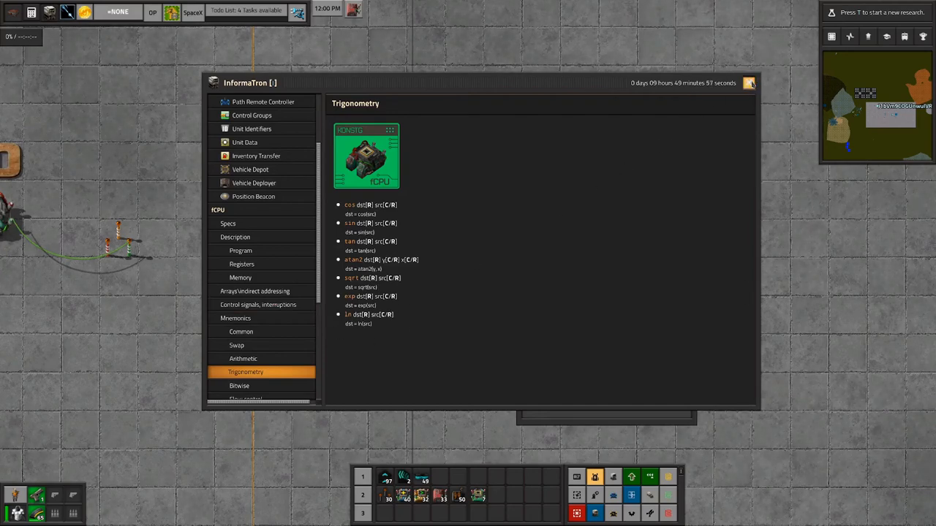
pyautogui.moveTo(432, 161)
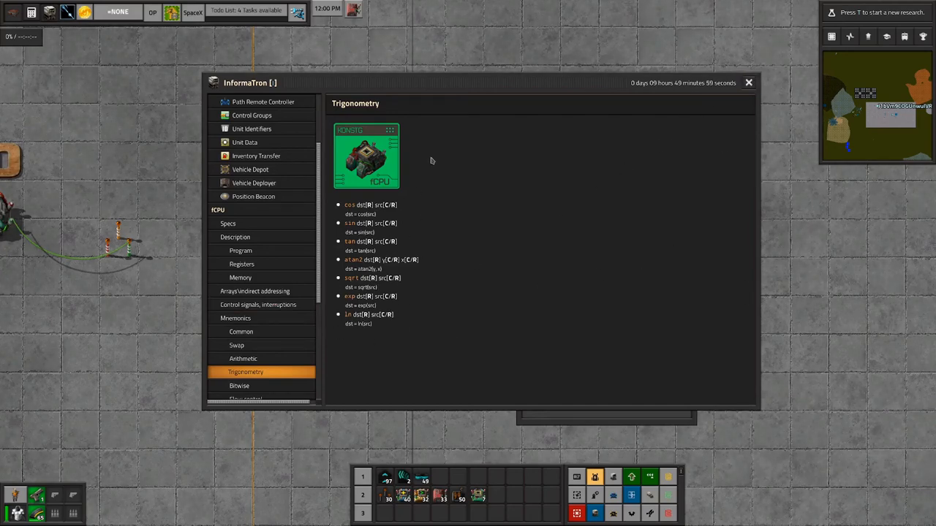
pyautogui.moveTo(474, 105)
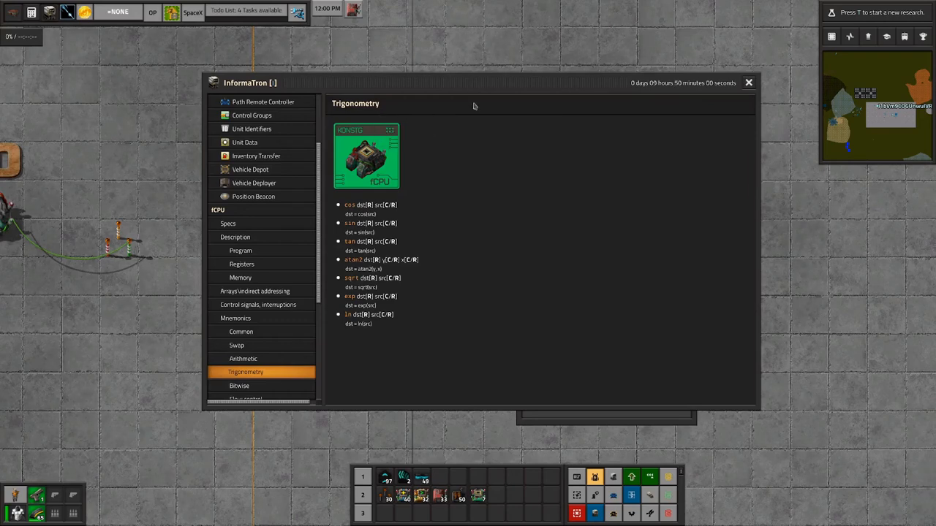
pyautogui.moveTo(726, 78)
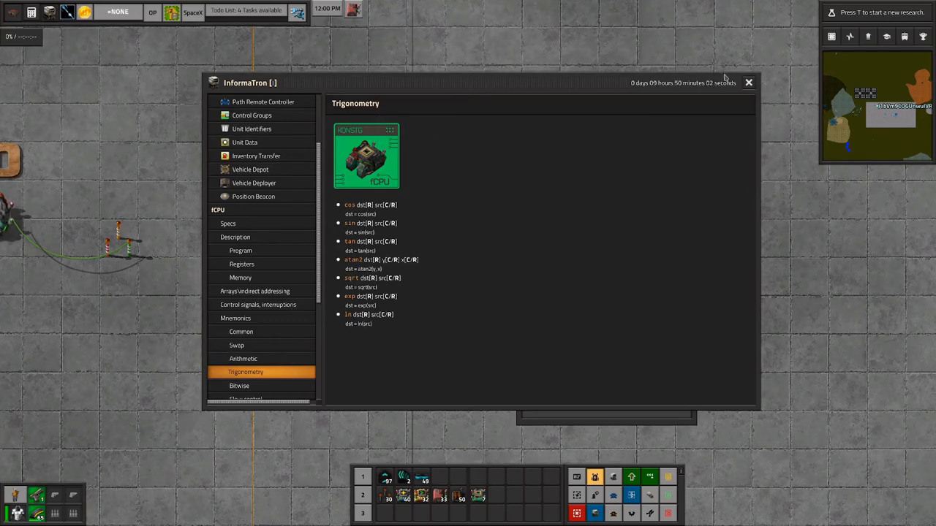
pyautogui.moveTo(624, 255)
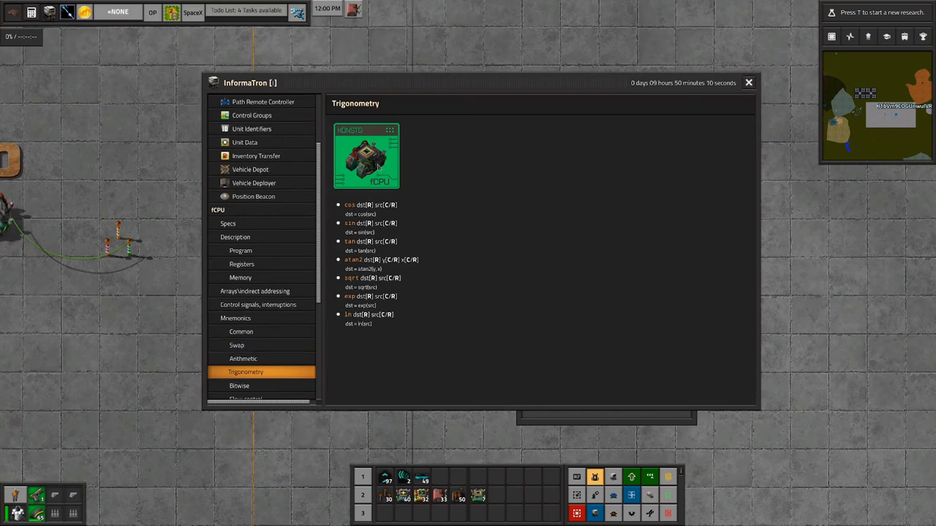
pyautogui.moveTo(600, 76)
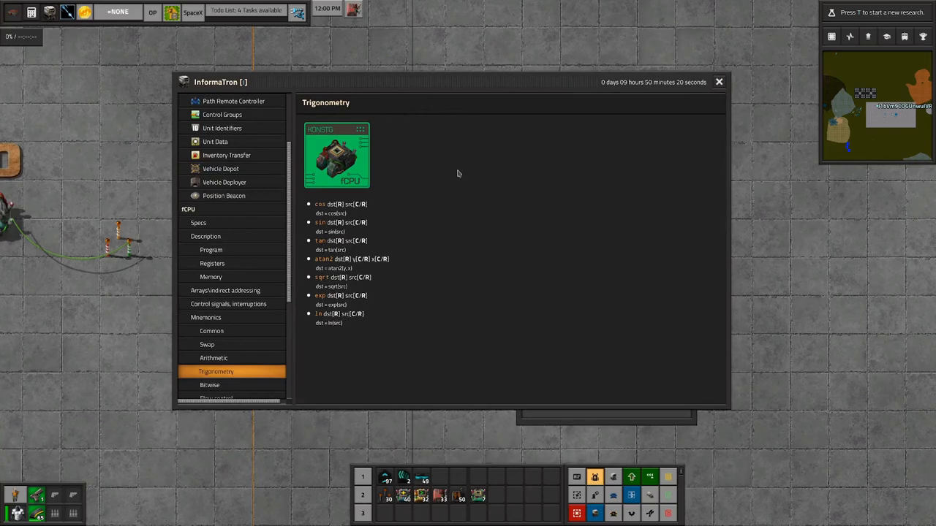
pyautogui.moveTo(584, 99)
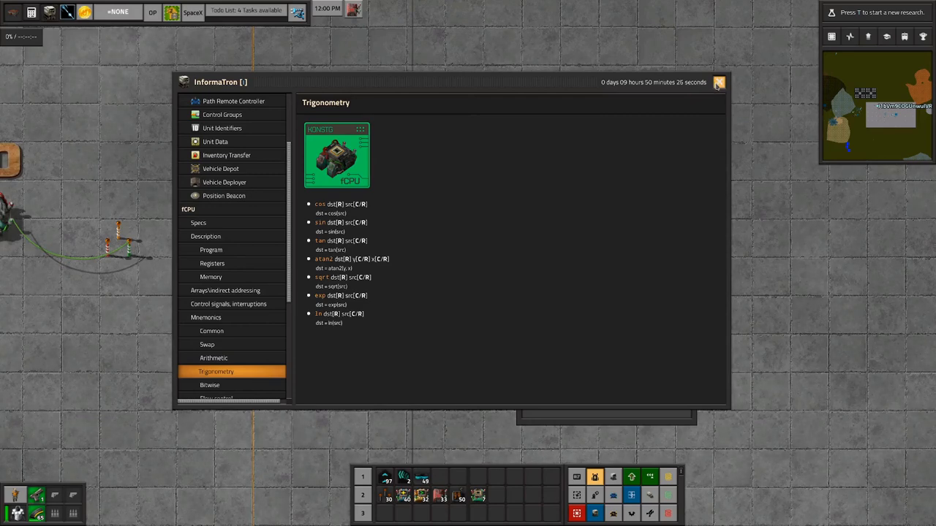
pyautogui.moveTo(654, 109)
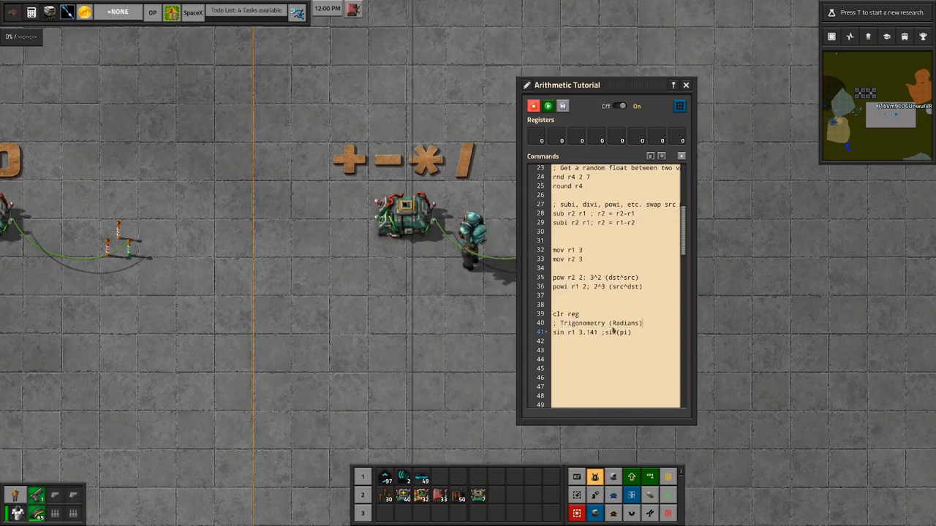
# Edit line 41 so it reads sin r1 3.141 with a 'sin(pi)' comment.
pyautogui.doubleClick(626, 323)
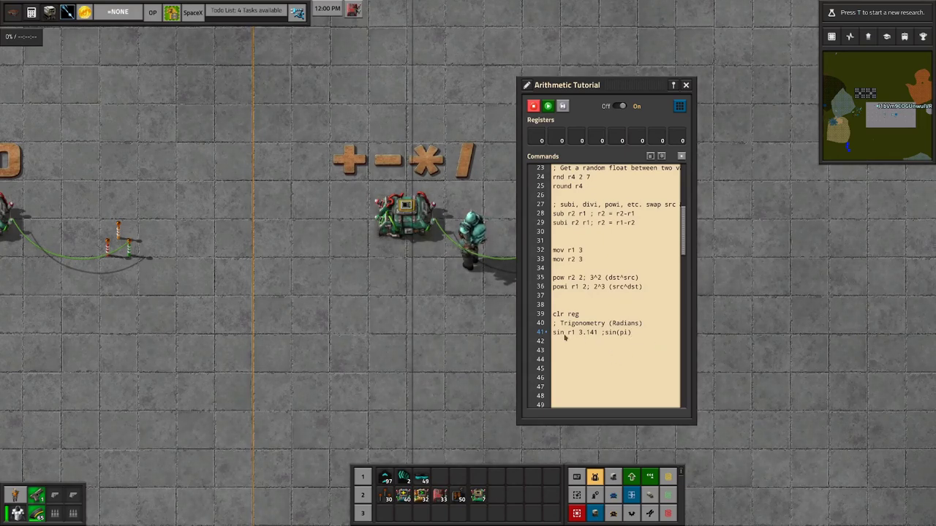
pyautogui.doubleClick(579, 332)
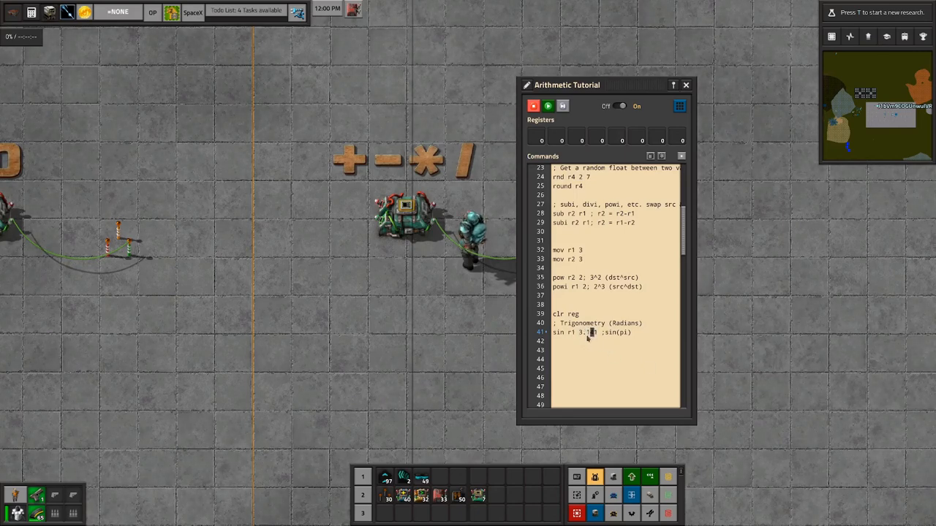
pyautogui.write('41')
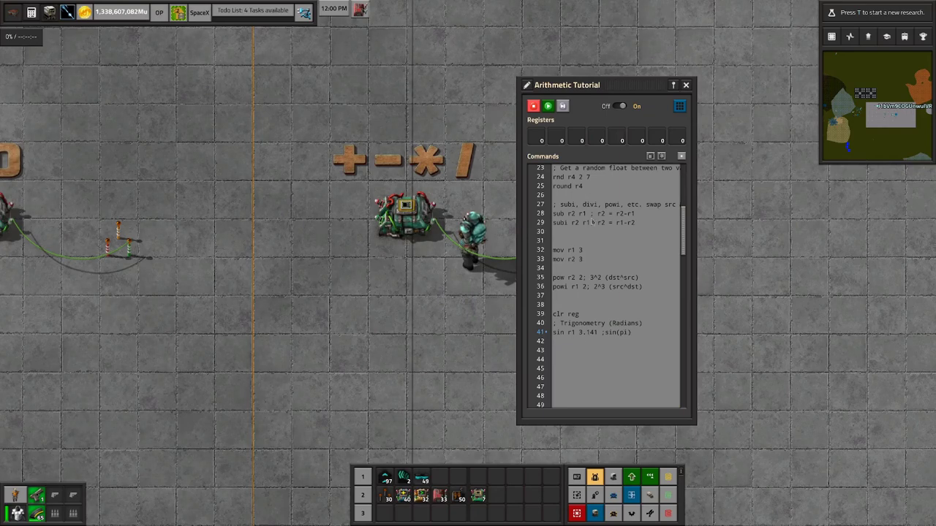
pyautogui.moveTo(563, 105)
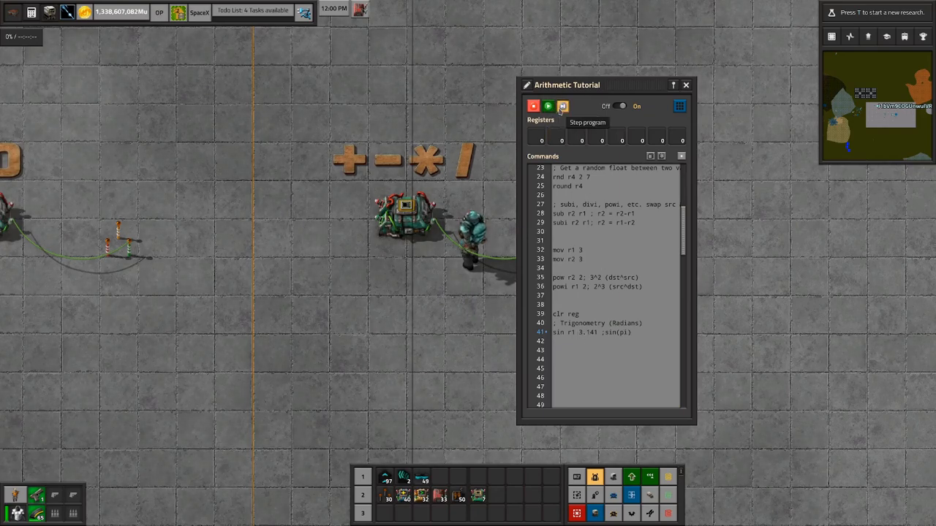
# Run the program through the sin(pi) line so register r1 holds a value near 0.0.
pyautogui.click(563, 106)
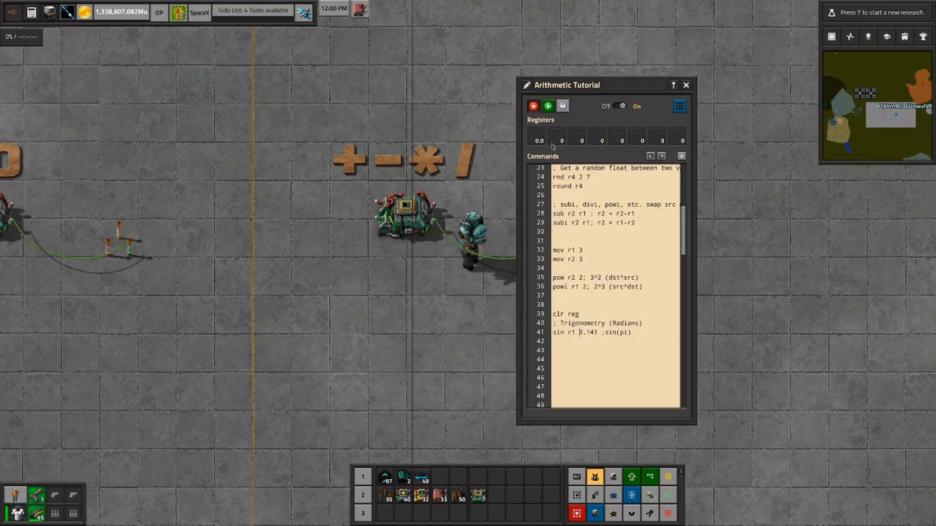
pyautogui.moveTo(540, 140)
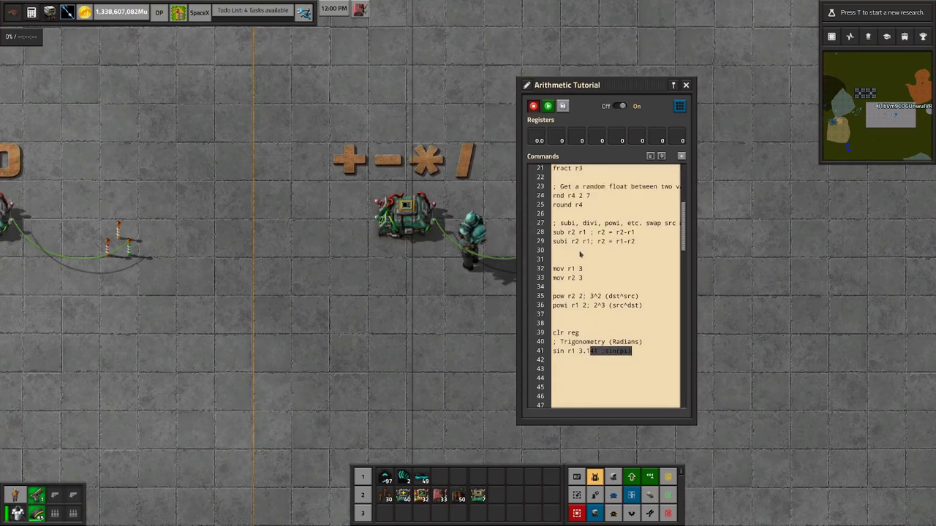
# Scroll the Commands list from line 1 down to line 41 to review the full tutorial program.
pyautogui.scroll(3)
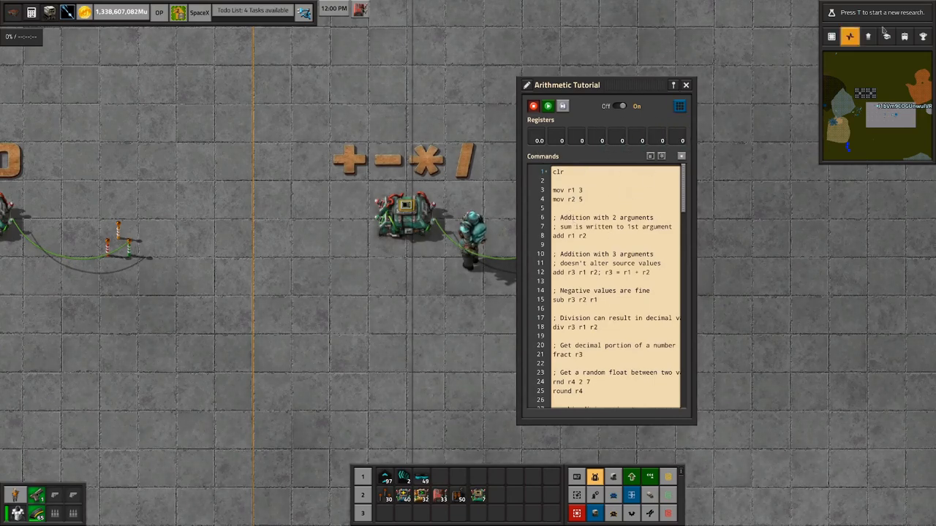
pyautogui.scroll(-3)
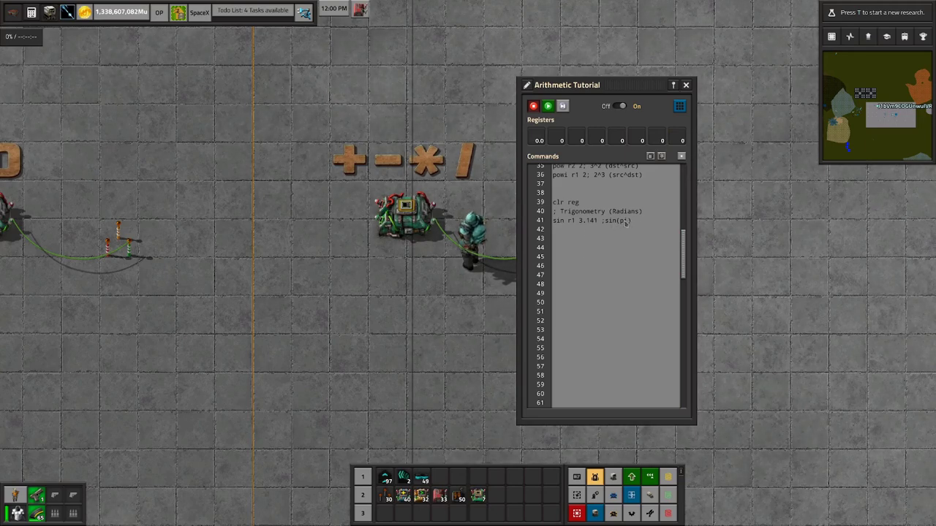
pyautogui.click(614, 256)
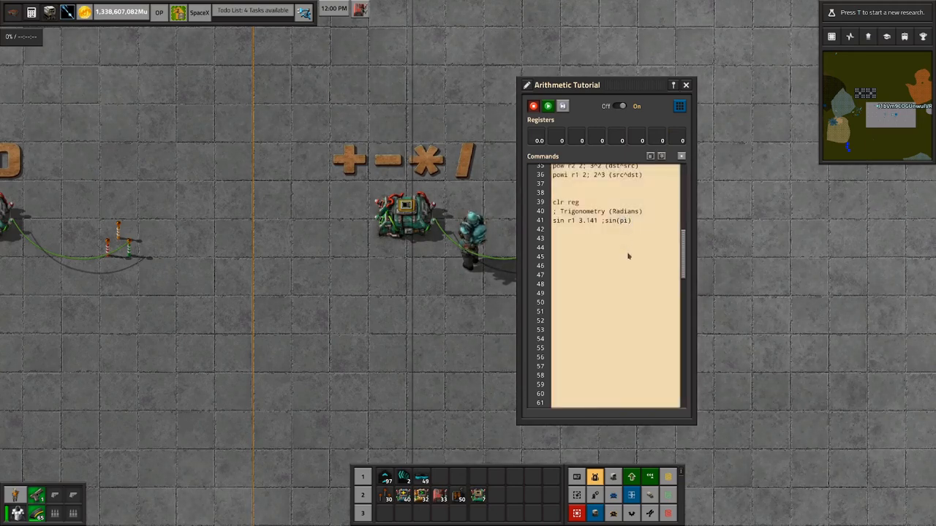
pyautogui.click(621, 219)
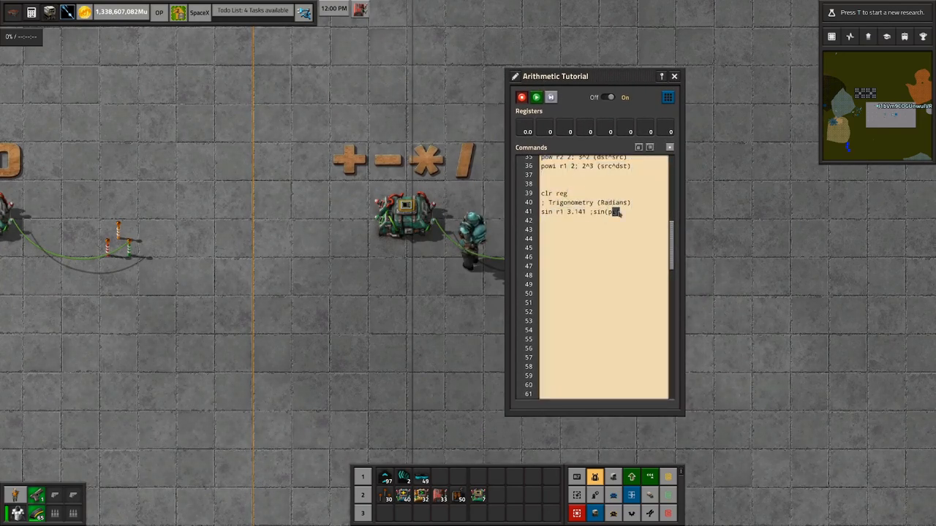
pyautogui.scroll(3)
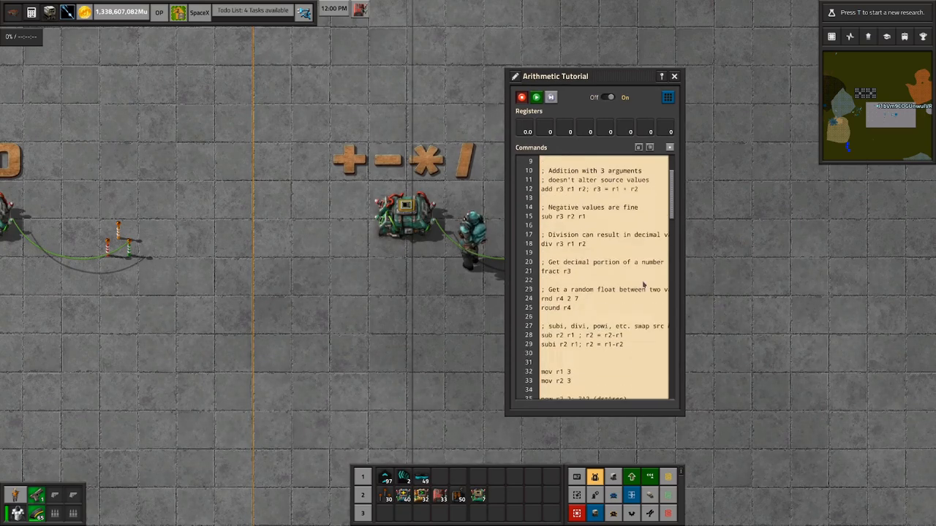
pyautogui.scroll(-3)
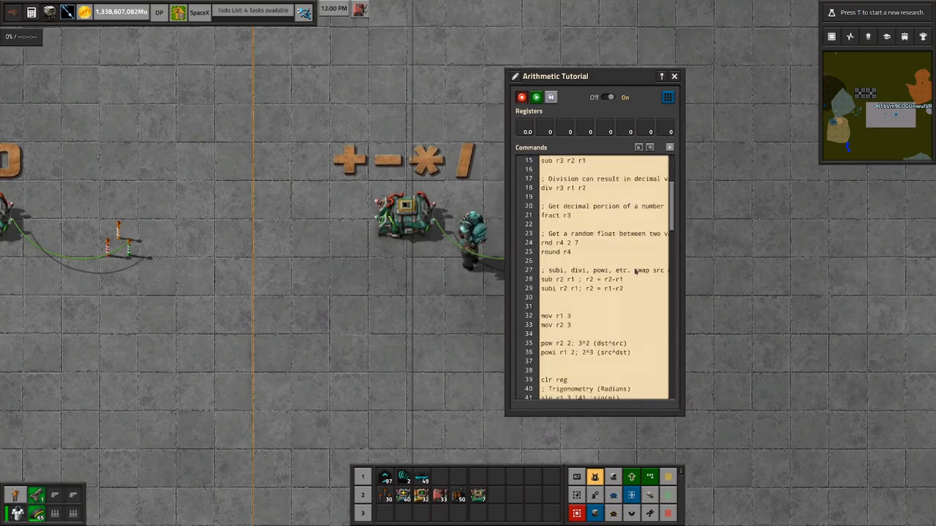
pyautogui.scroll(-3)
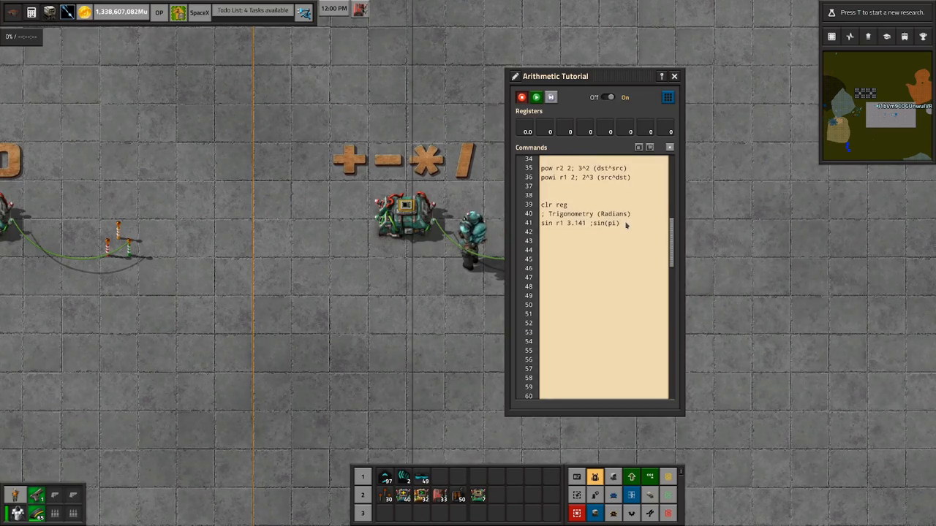
pyautogui.moveTo(572, 106)
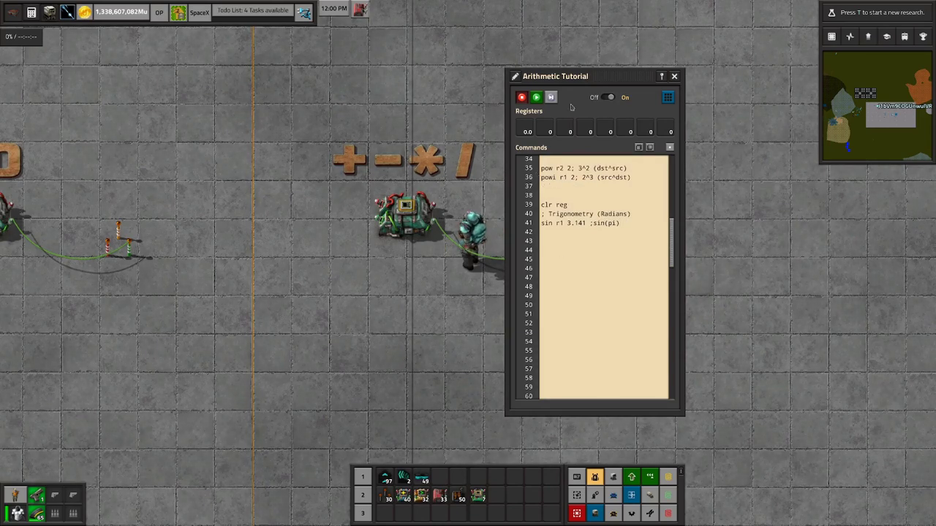
# Bring up the Todo List showing the fCPU Arithmetic and Conditionals tasks.
pyautogui.click(252, 10)
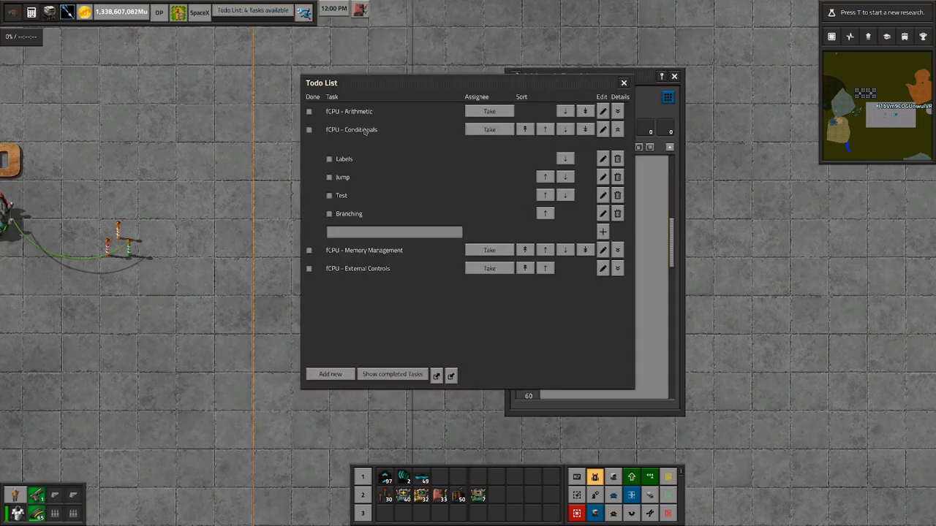
pyautogui.moveTo(358, 214)
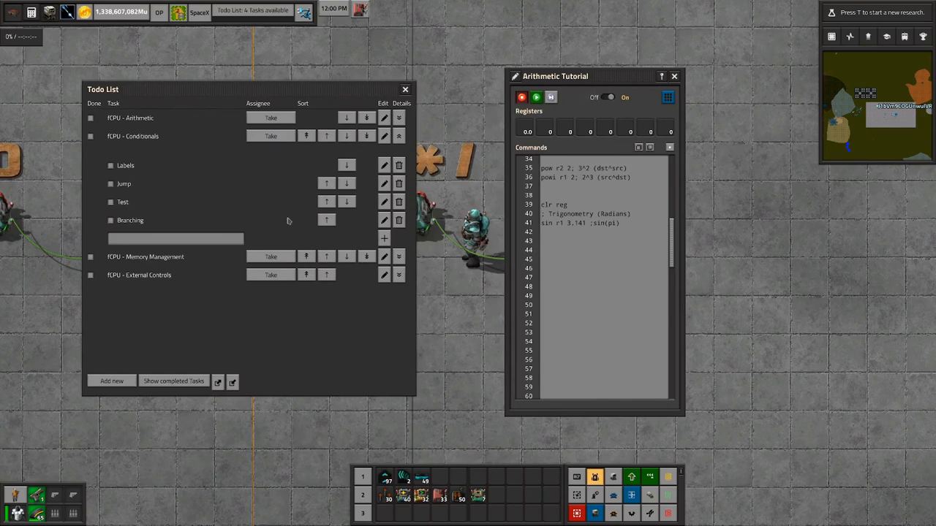
pyautogui.moveTo(343, 219)
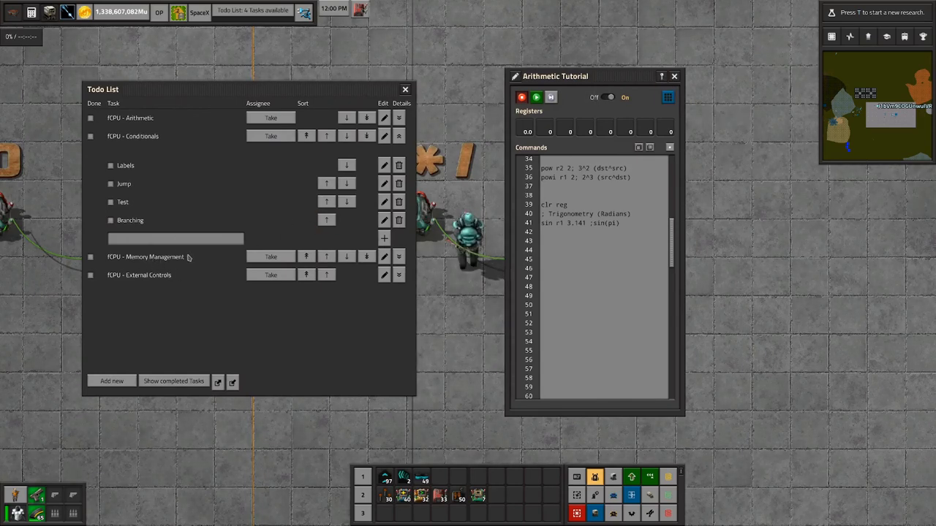
pyautogui.moveTo(143, 285)
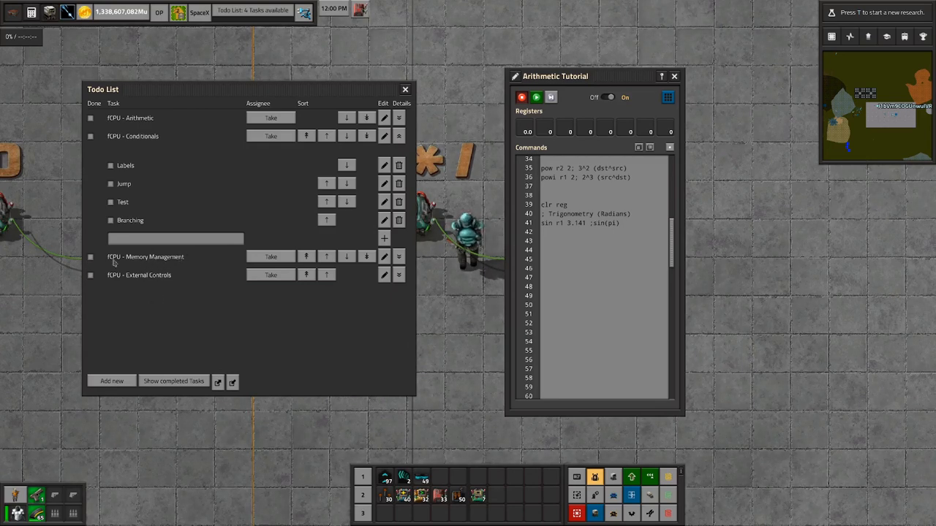
pyautogui.moveTo(224, 261)
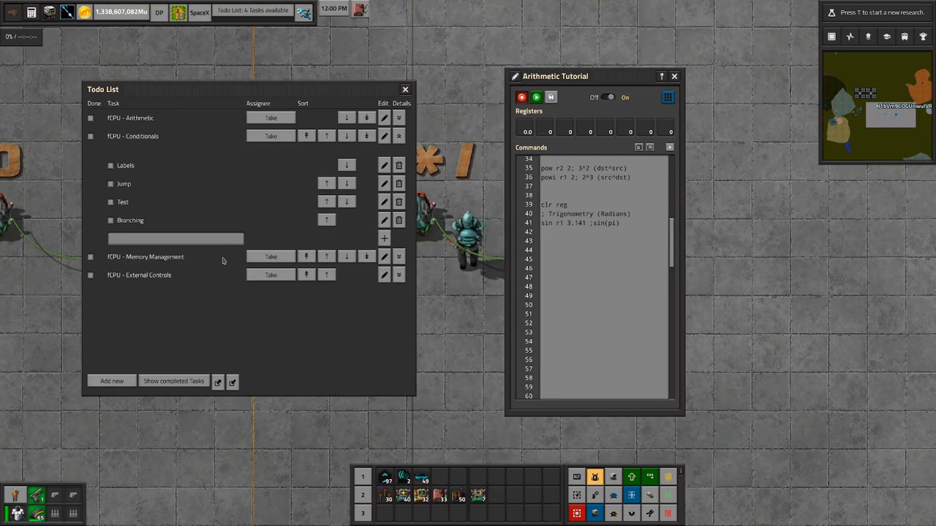
pyautogui.moveTo(140, 354)
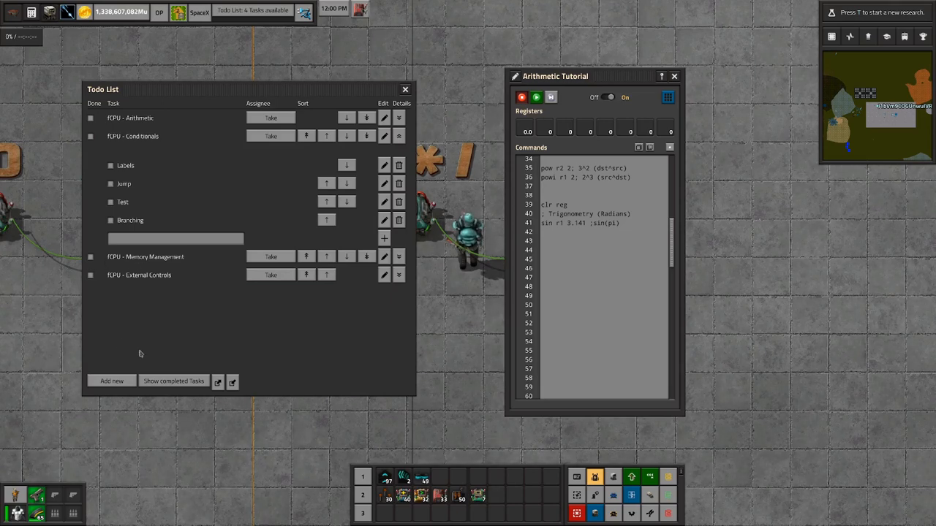
pyautogui.moveTo(197, 350)
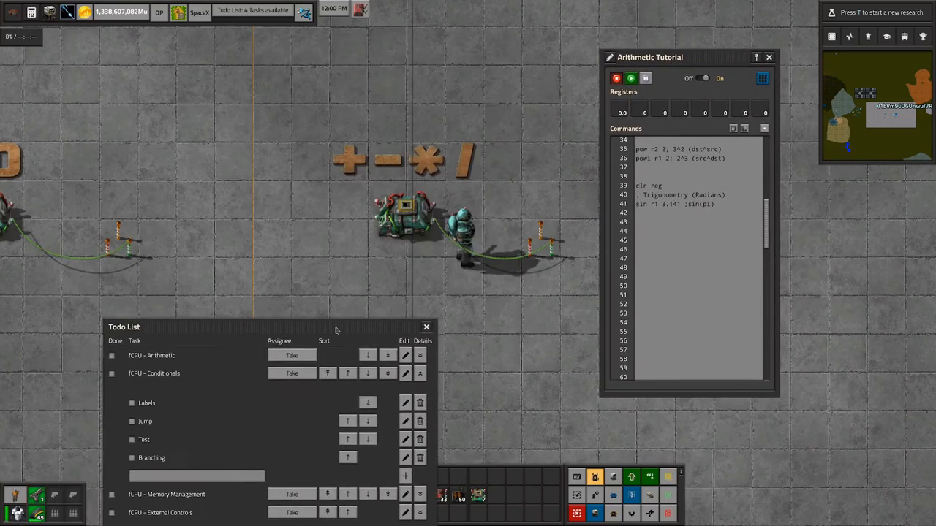
# Close the Todo List and return focus to the Commands editor of the tutorial program.
pyautogui.click(427, 328)
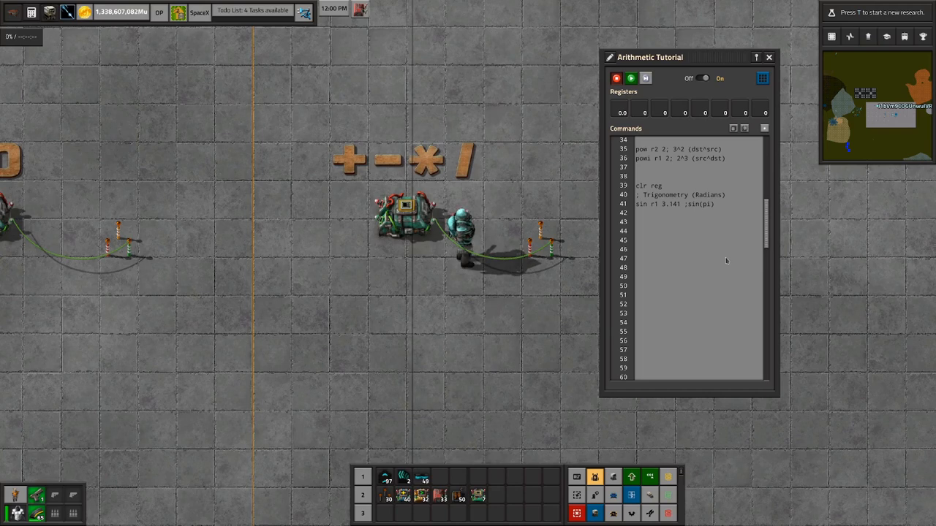
pyautogui.click(694, 231)
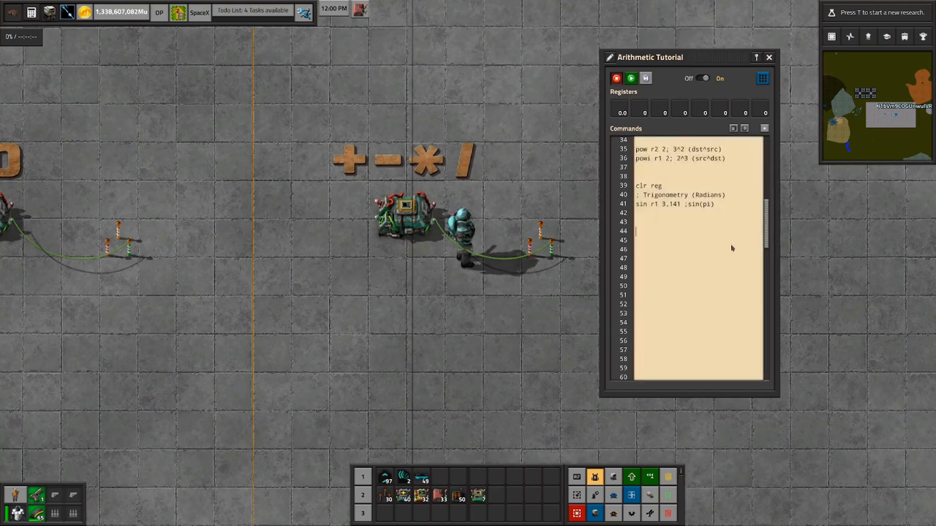